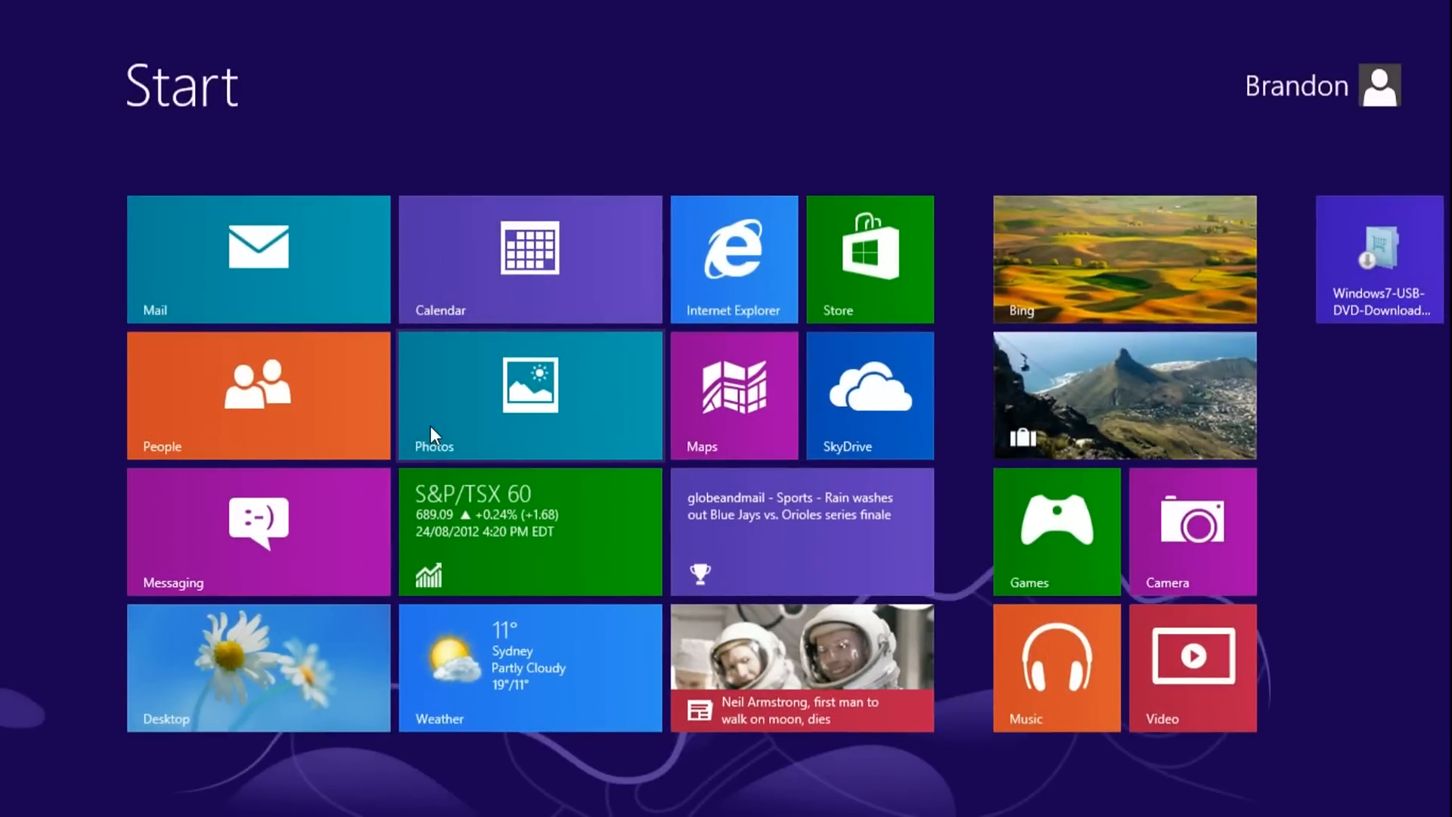
# - Launch the Windows7-USB-DVD-Download tile from the Start screen
pyautogui.click(257, 666)
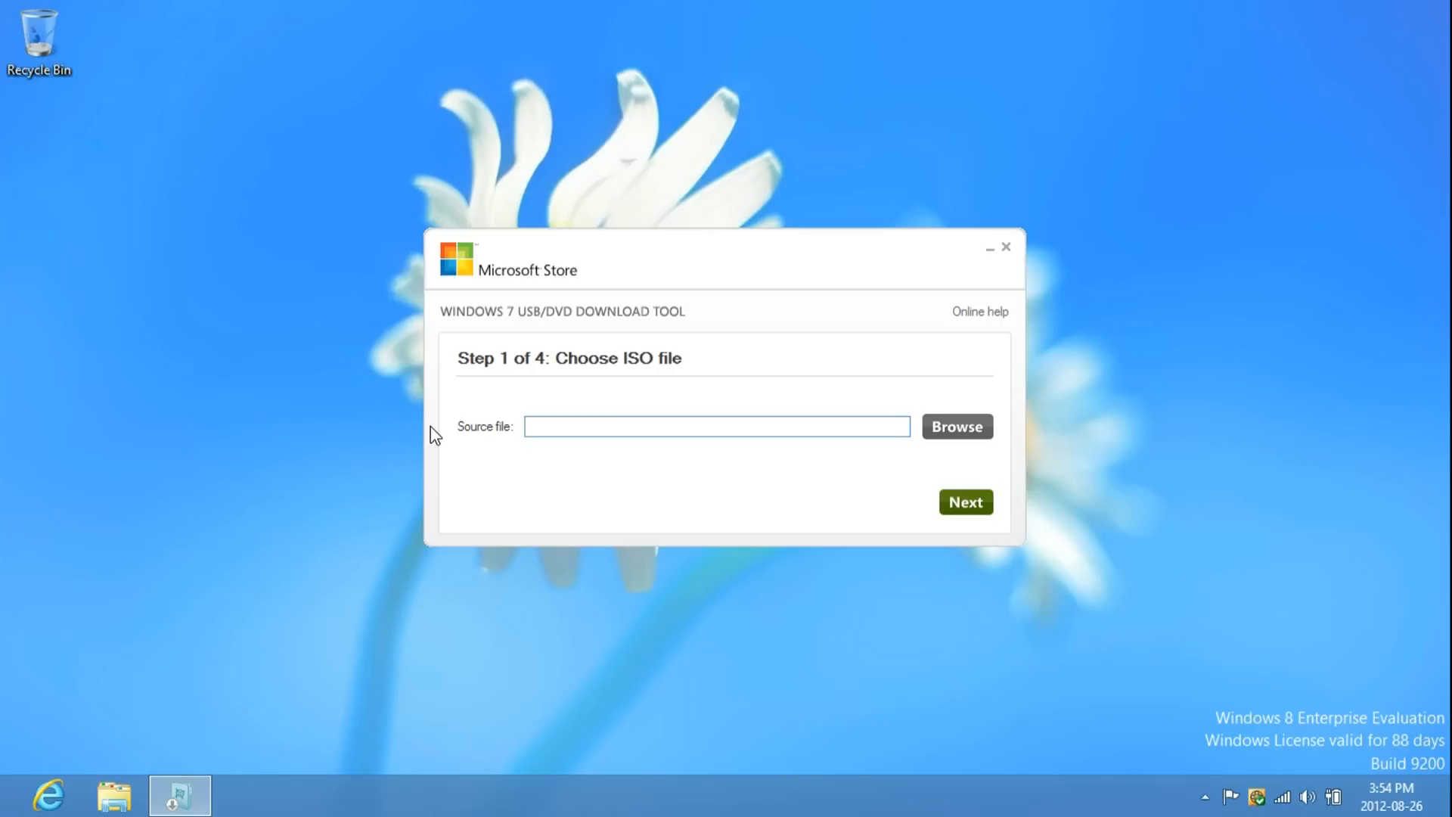
pyautogui.moveTo(957, 426)
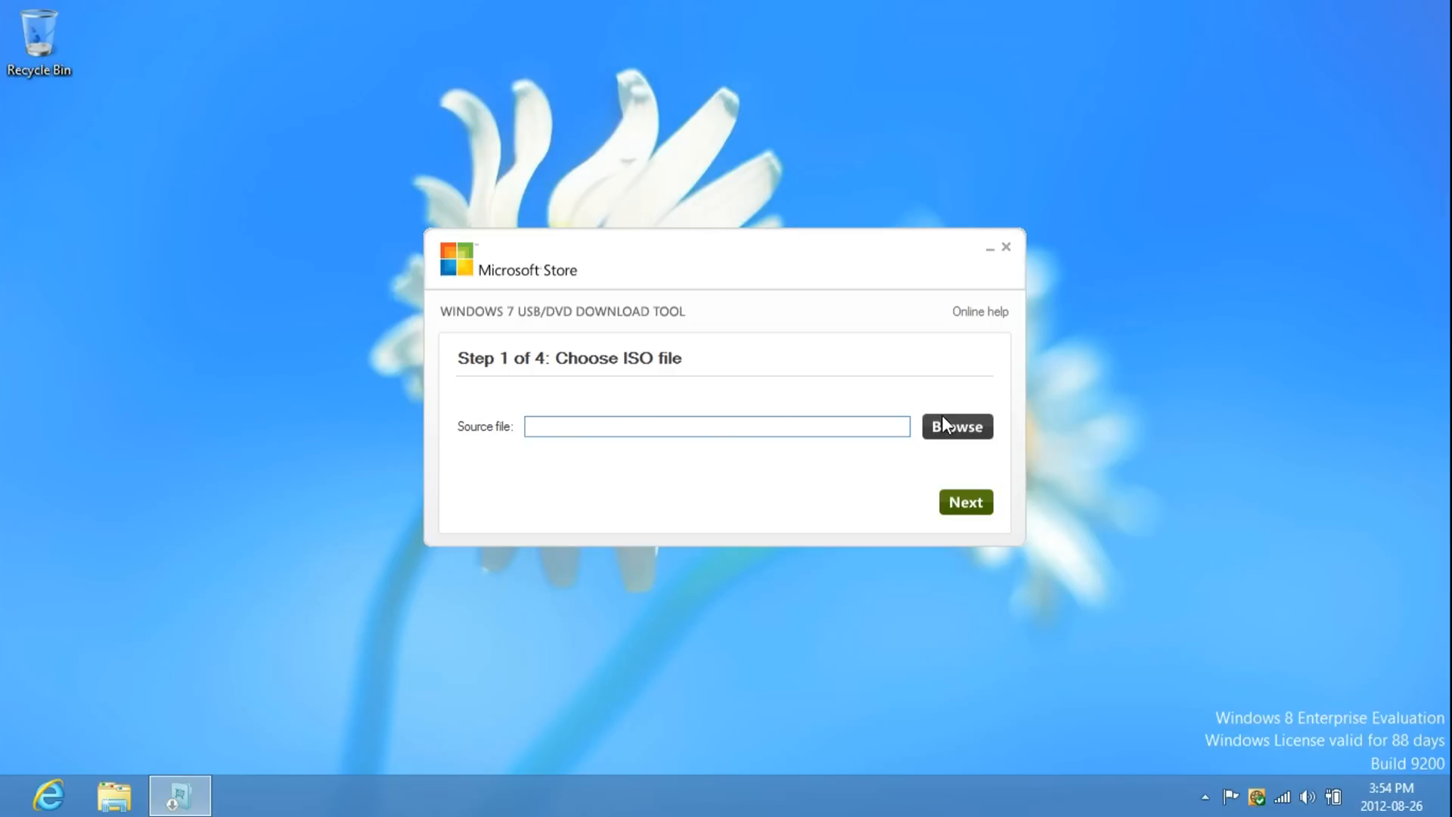
# - Browse to Downloads and choose the Windows 8 ISO as the source file
pyautogui.click(957, 427)
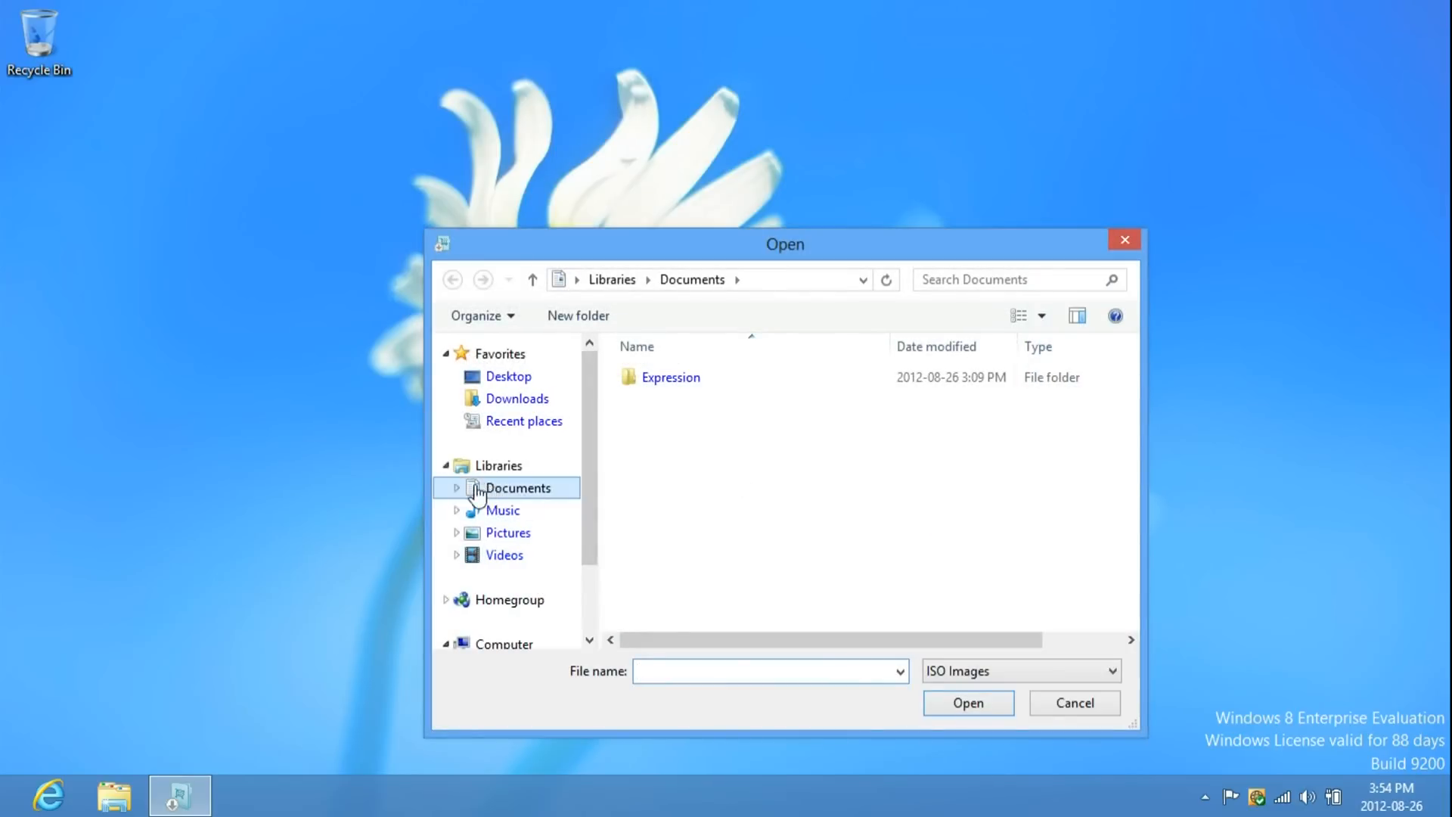
pyautogui.click(457, 488)
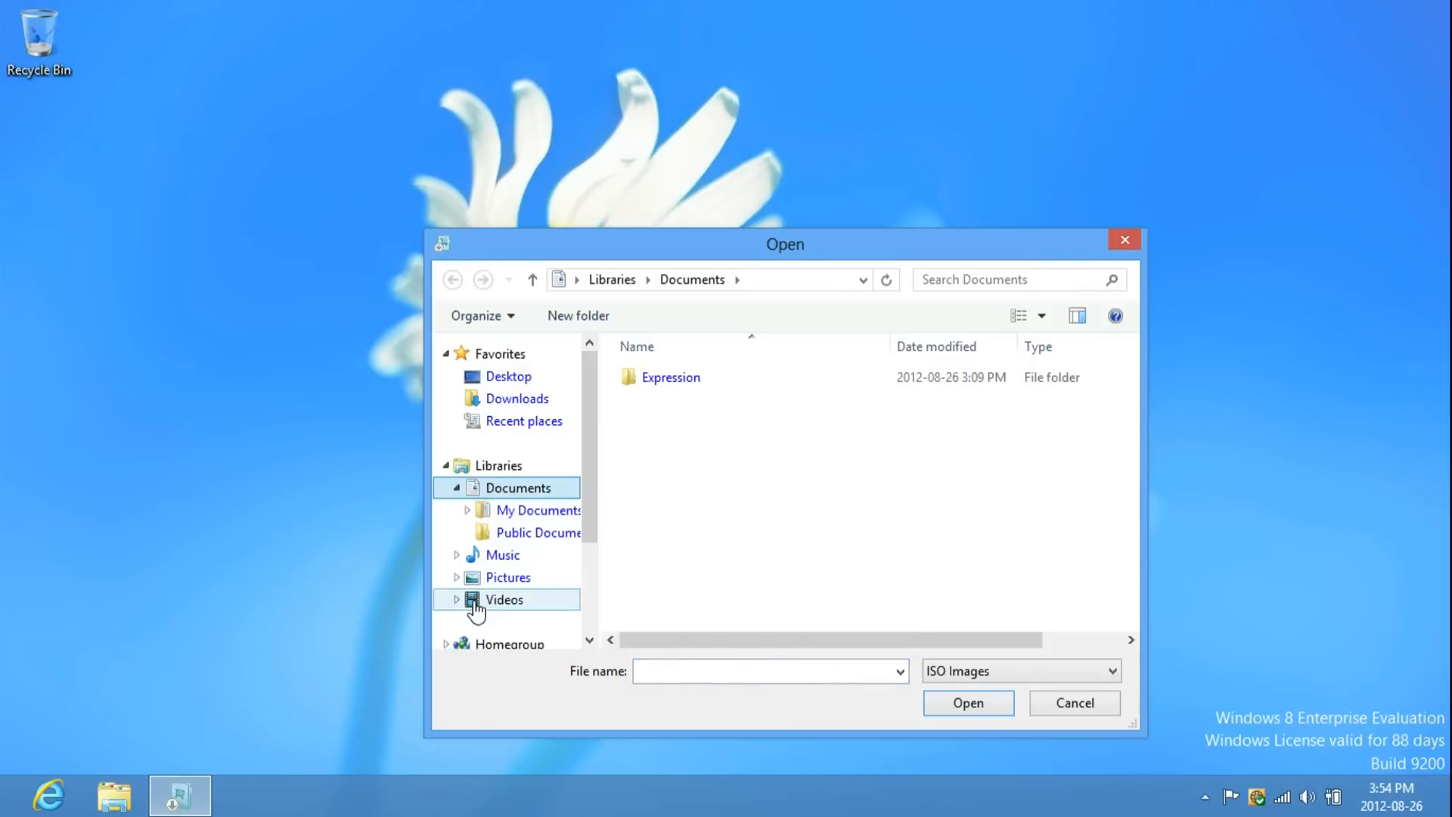
pyautogui.click(515, 399)
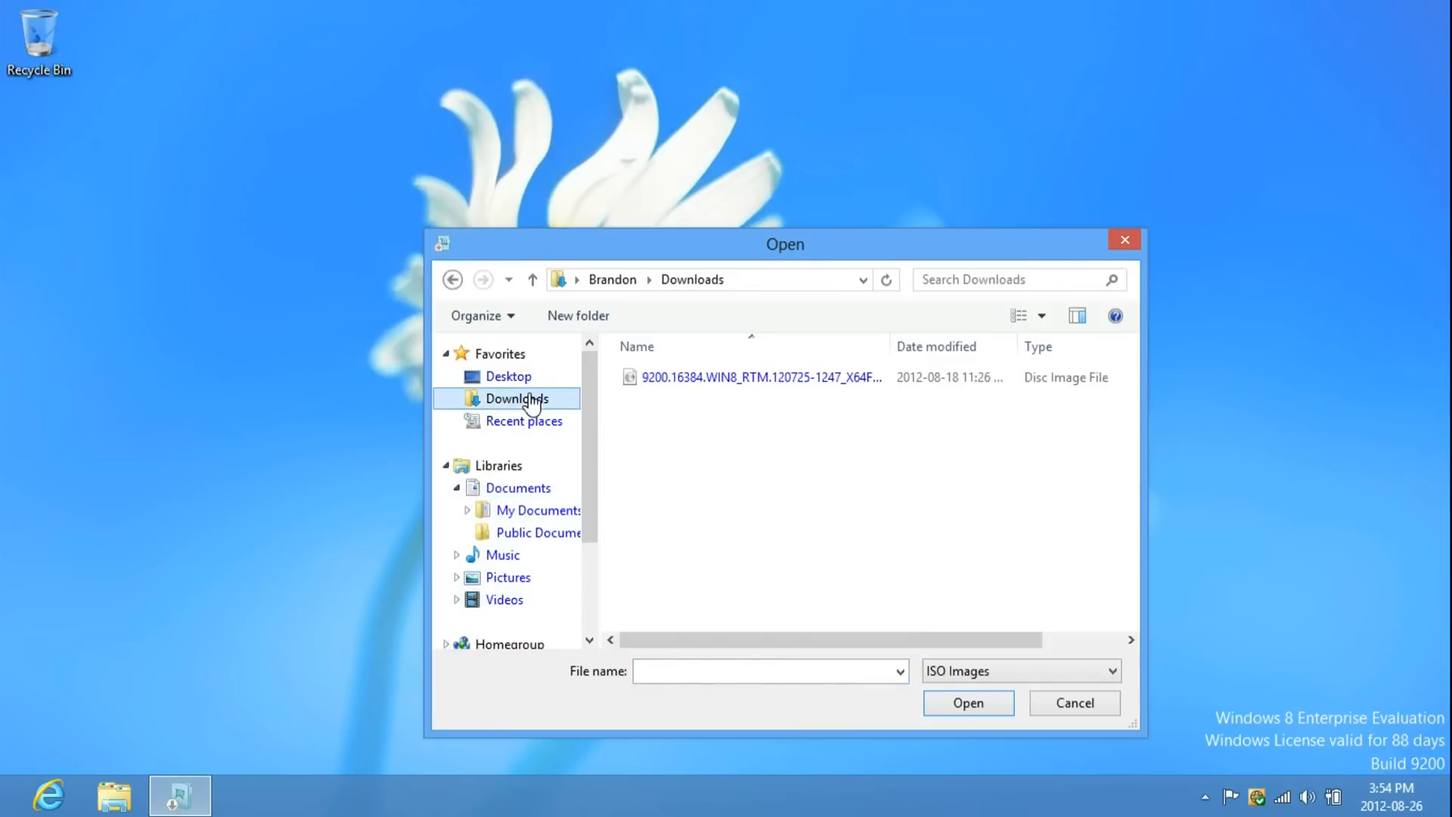
pyautogui.click(760, 377)
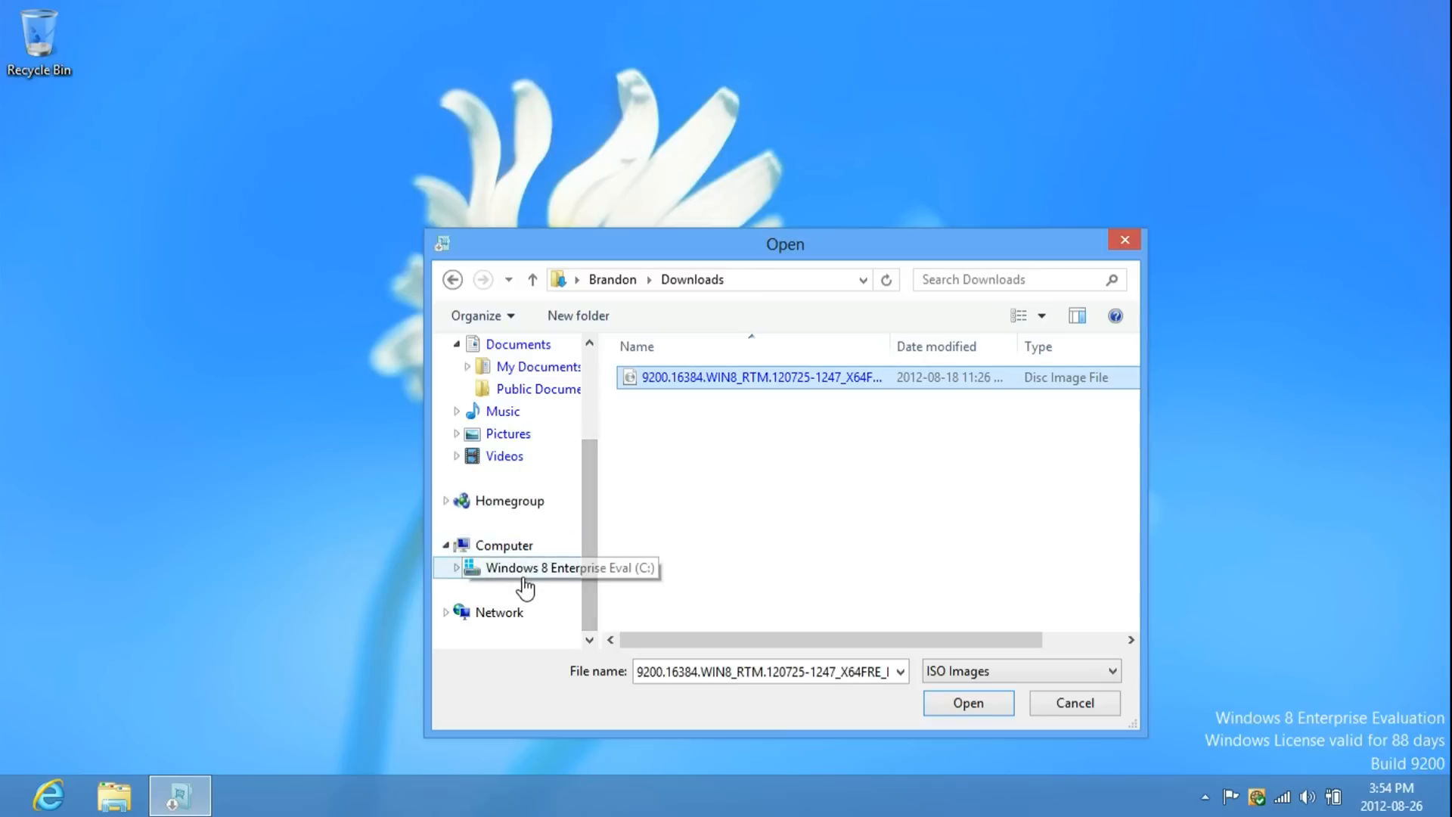
pyautogui.click(504, 545)
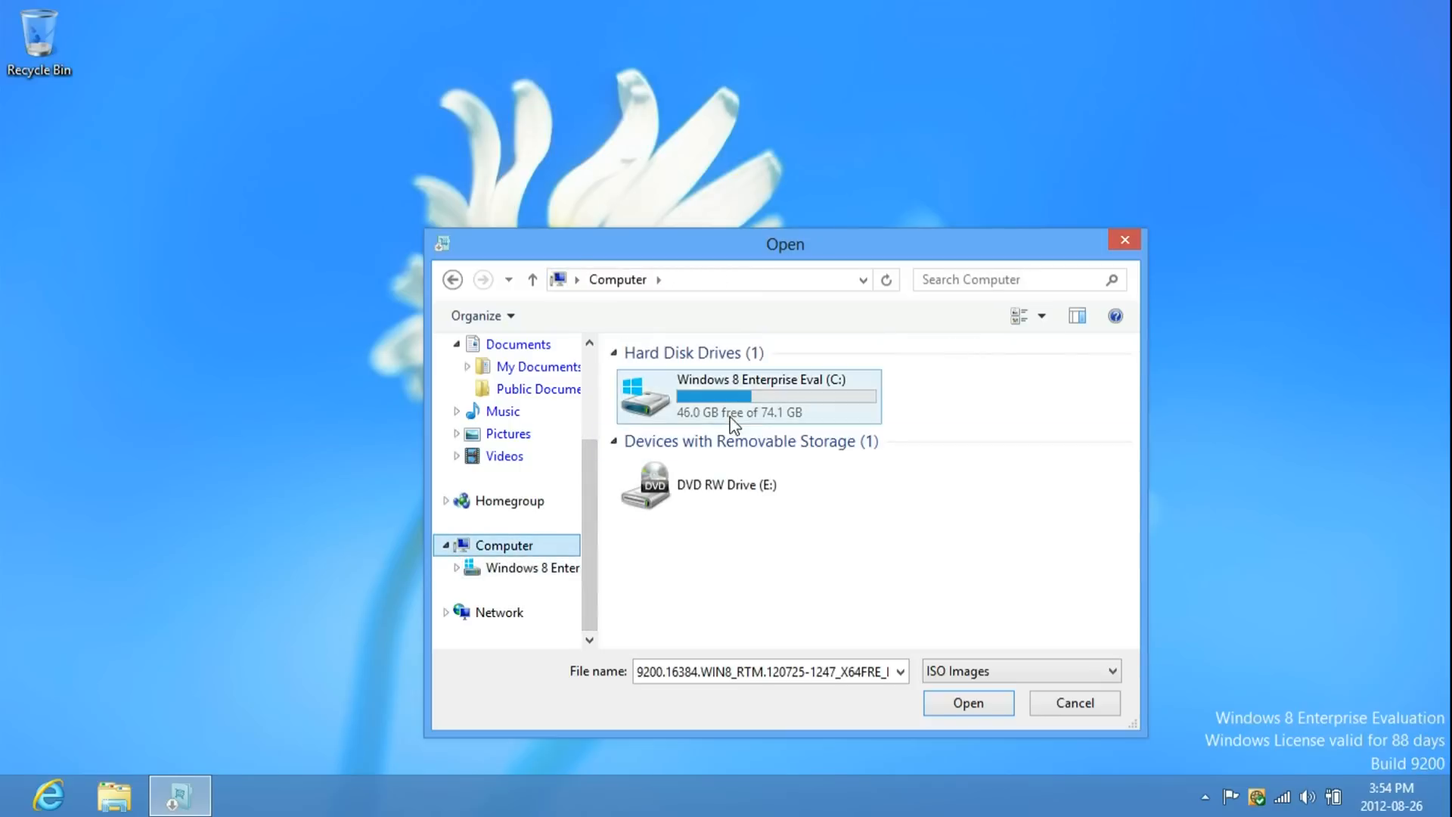
pyautogui.doubleClick(747, 396)
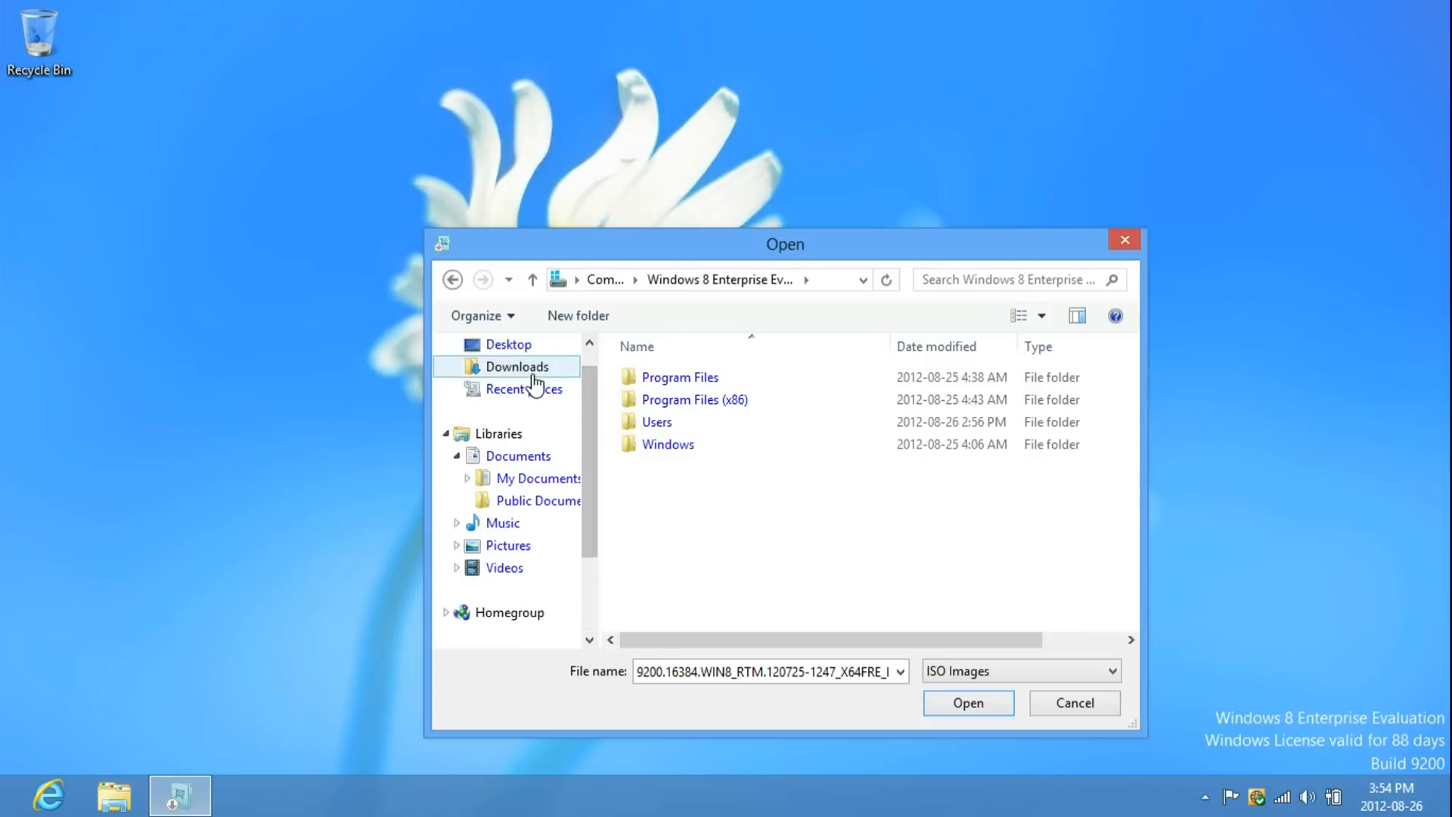
pyautogui.click(516, 366)
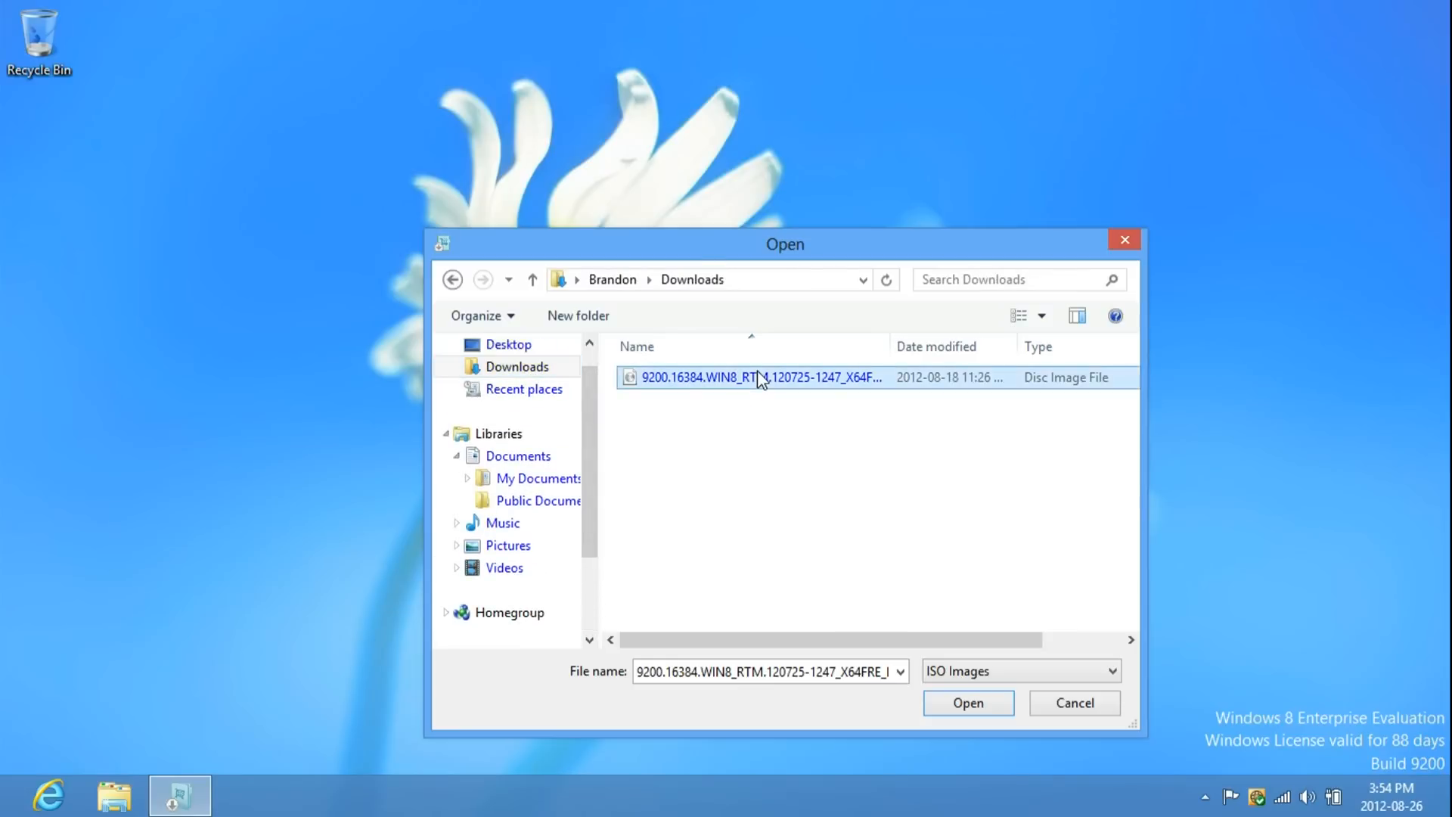
pyautogui.click(967, 703)
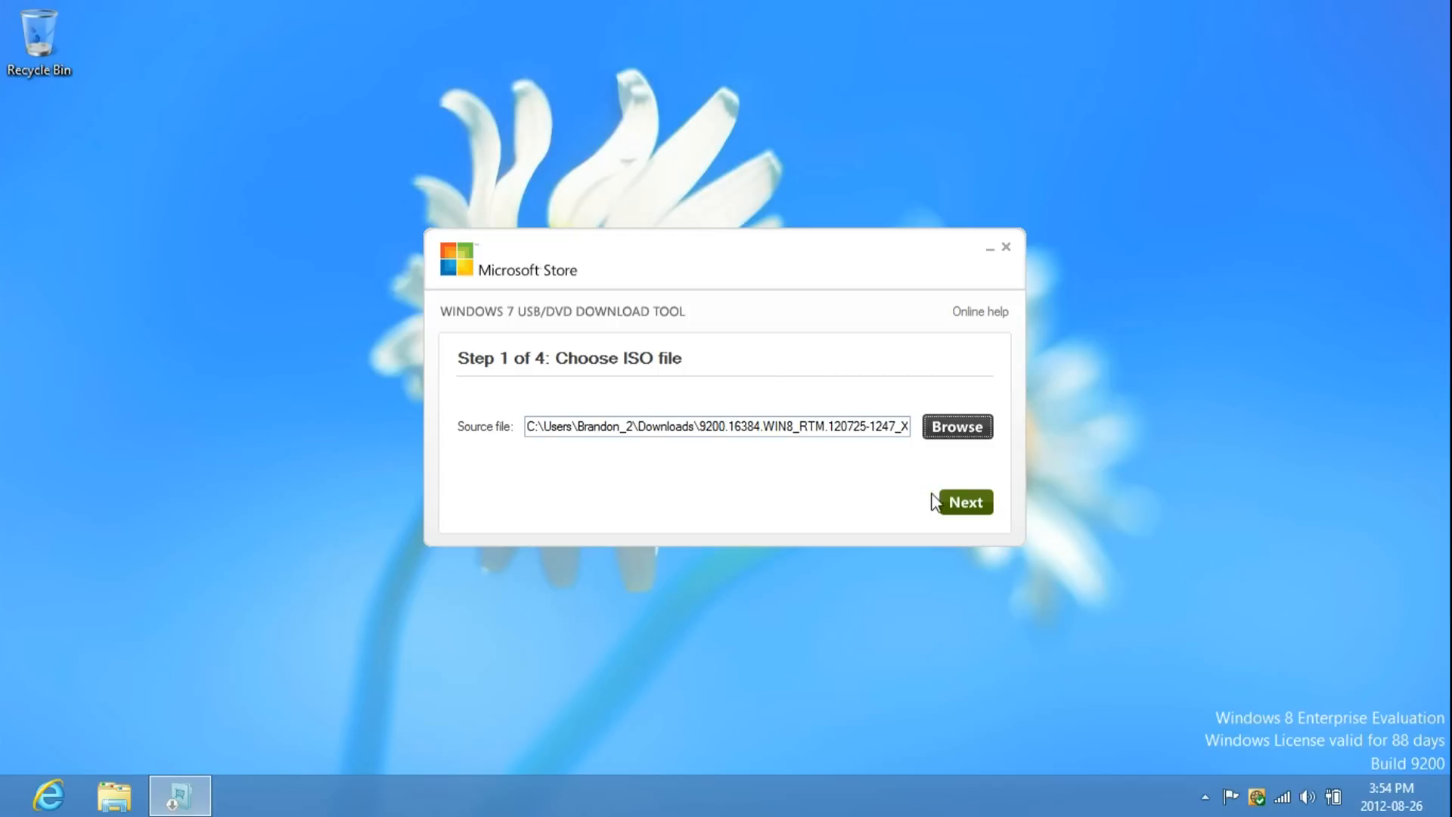
# - Advance to step 2 of 4, choosing the media type
pyautogui.click(965, 501)
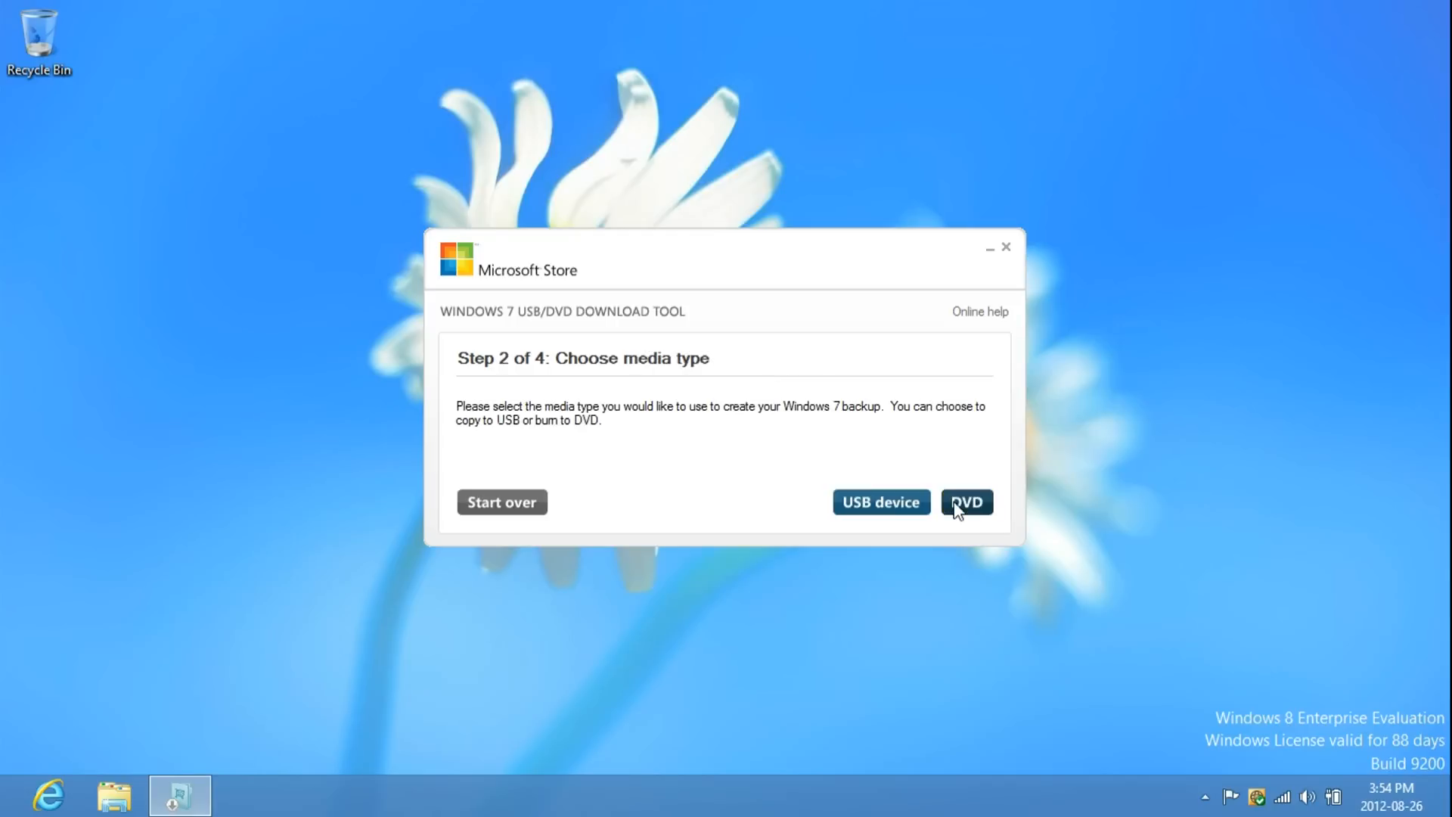
pyautogui.moveTo(865, 405)
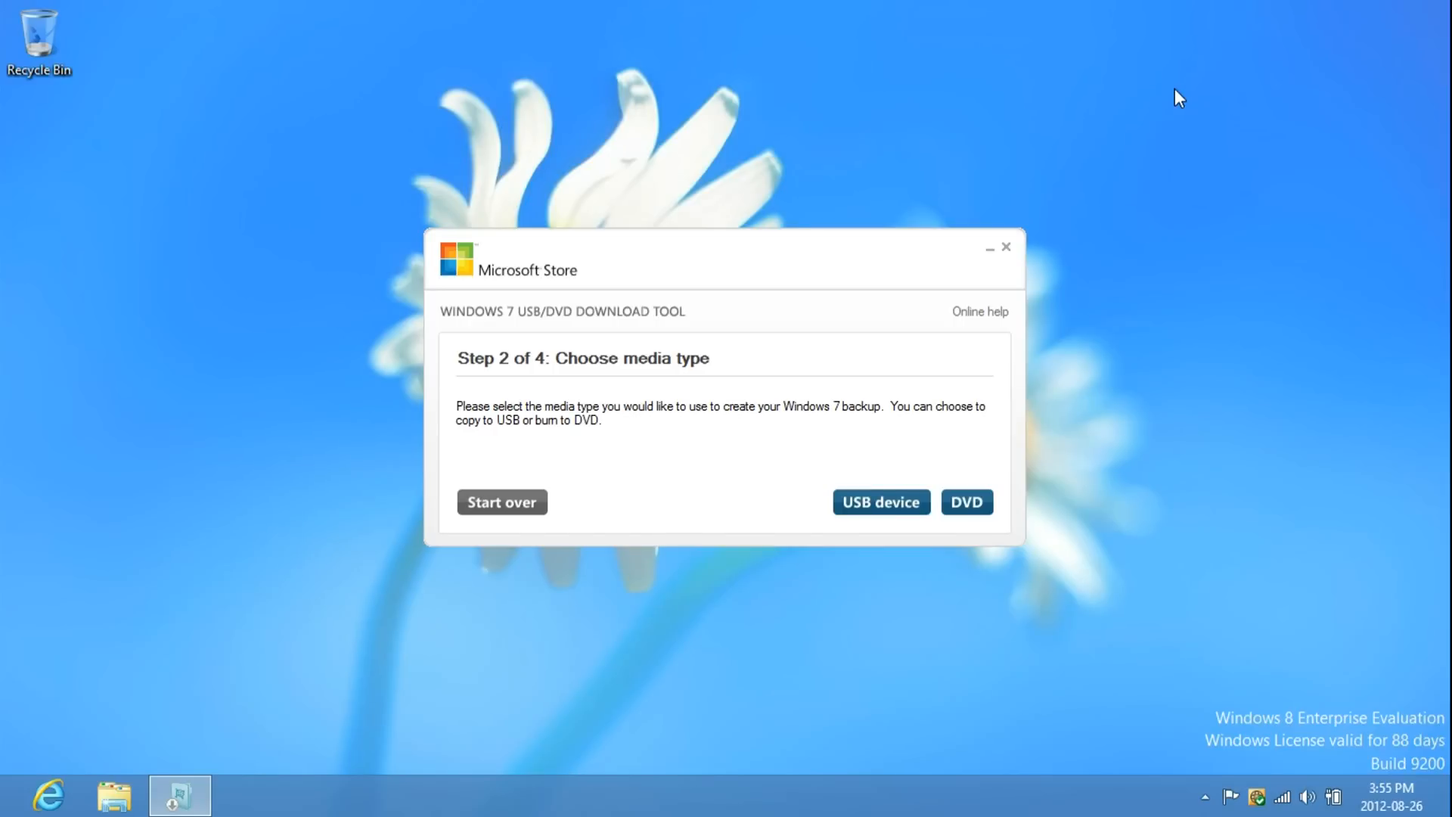
pyautogui.moveTo(879, 501)
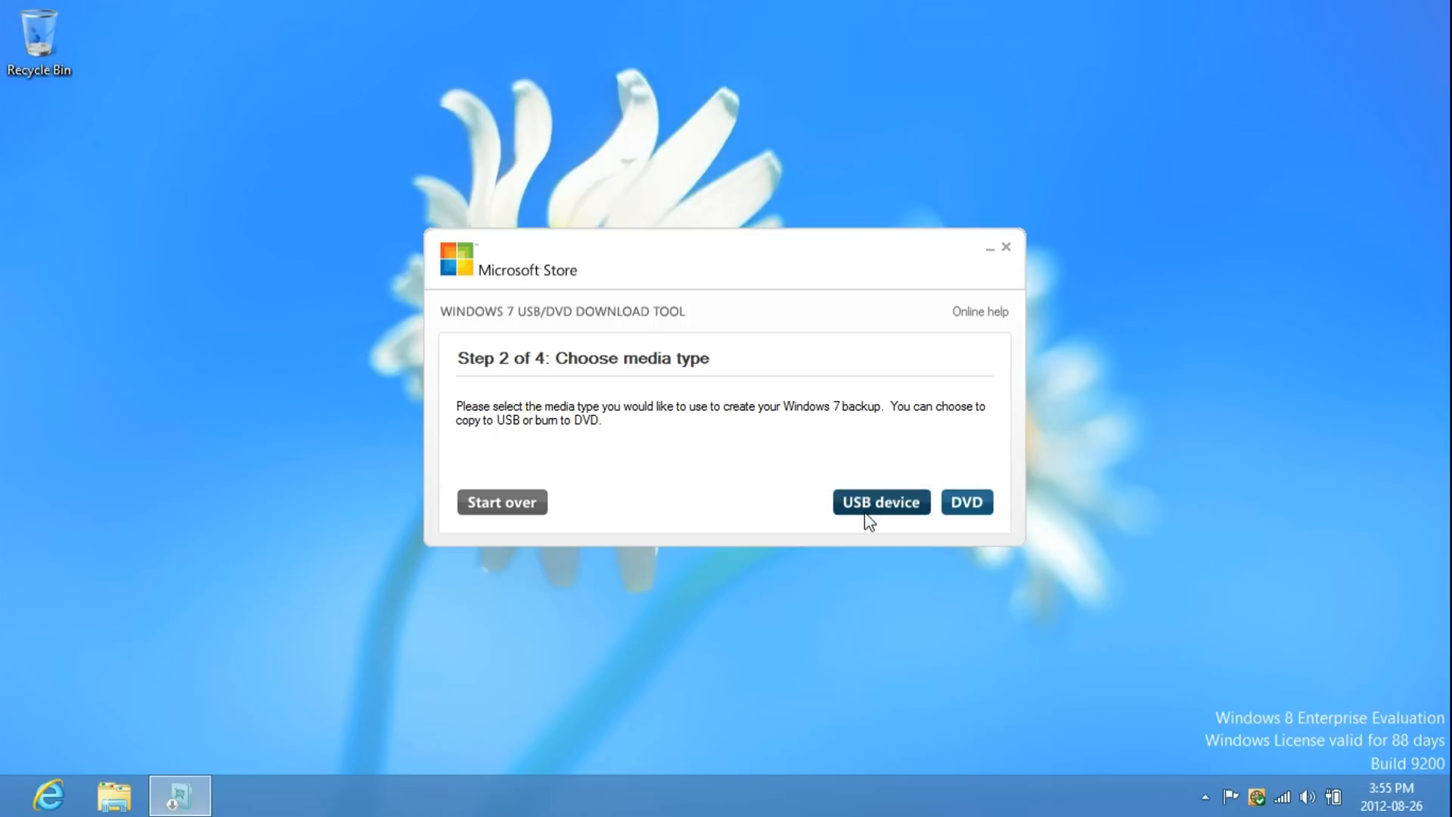
# - Start copying the ISO onto the F: USB drive (3.8 GB free)
pyautogui.click(879, 500)
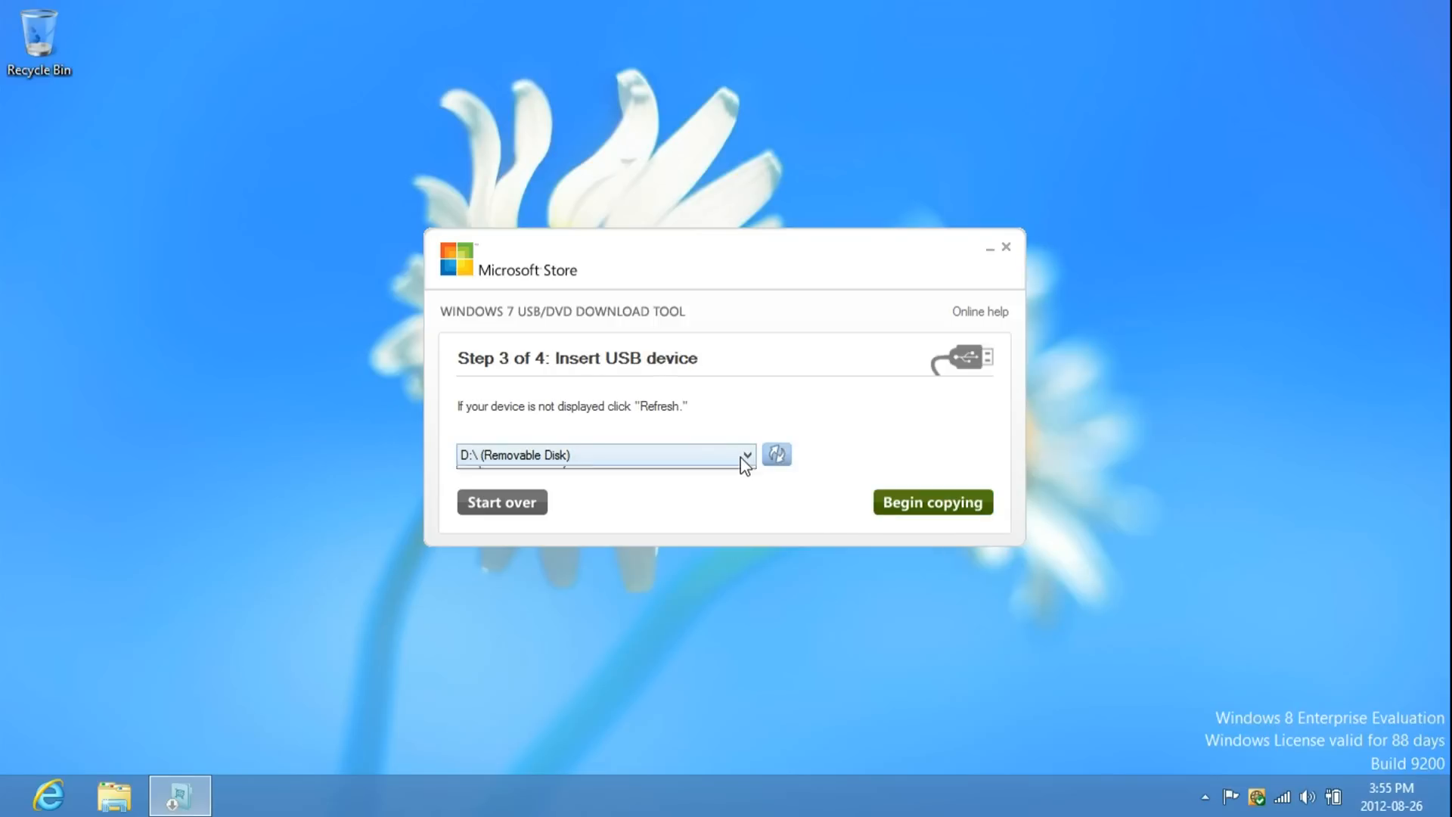
pyautogui.click(747, 455)
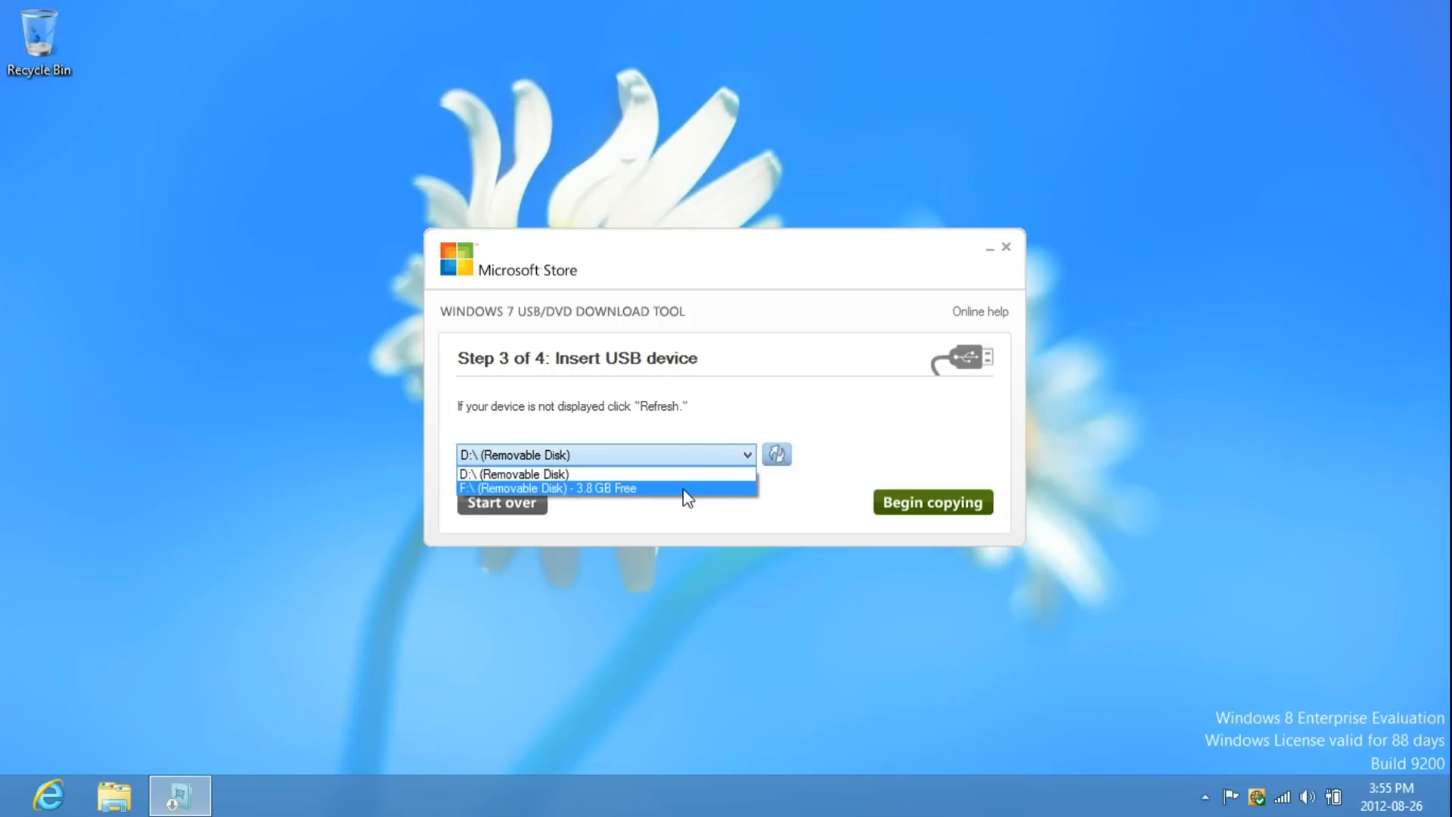
pyautogui.click(546, 488)
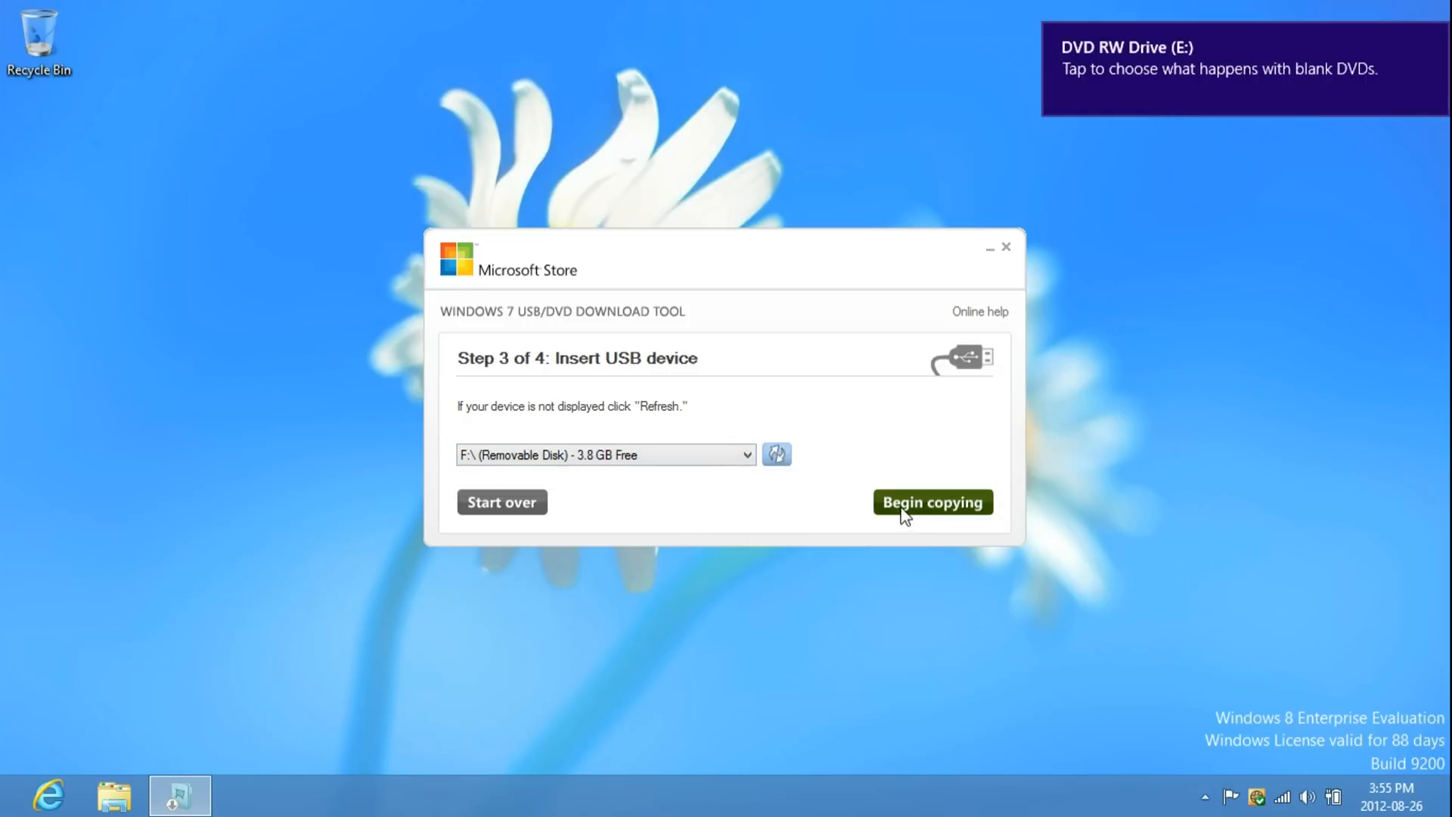
pyautogui.moveTo(933, 502)
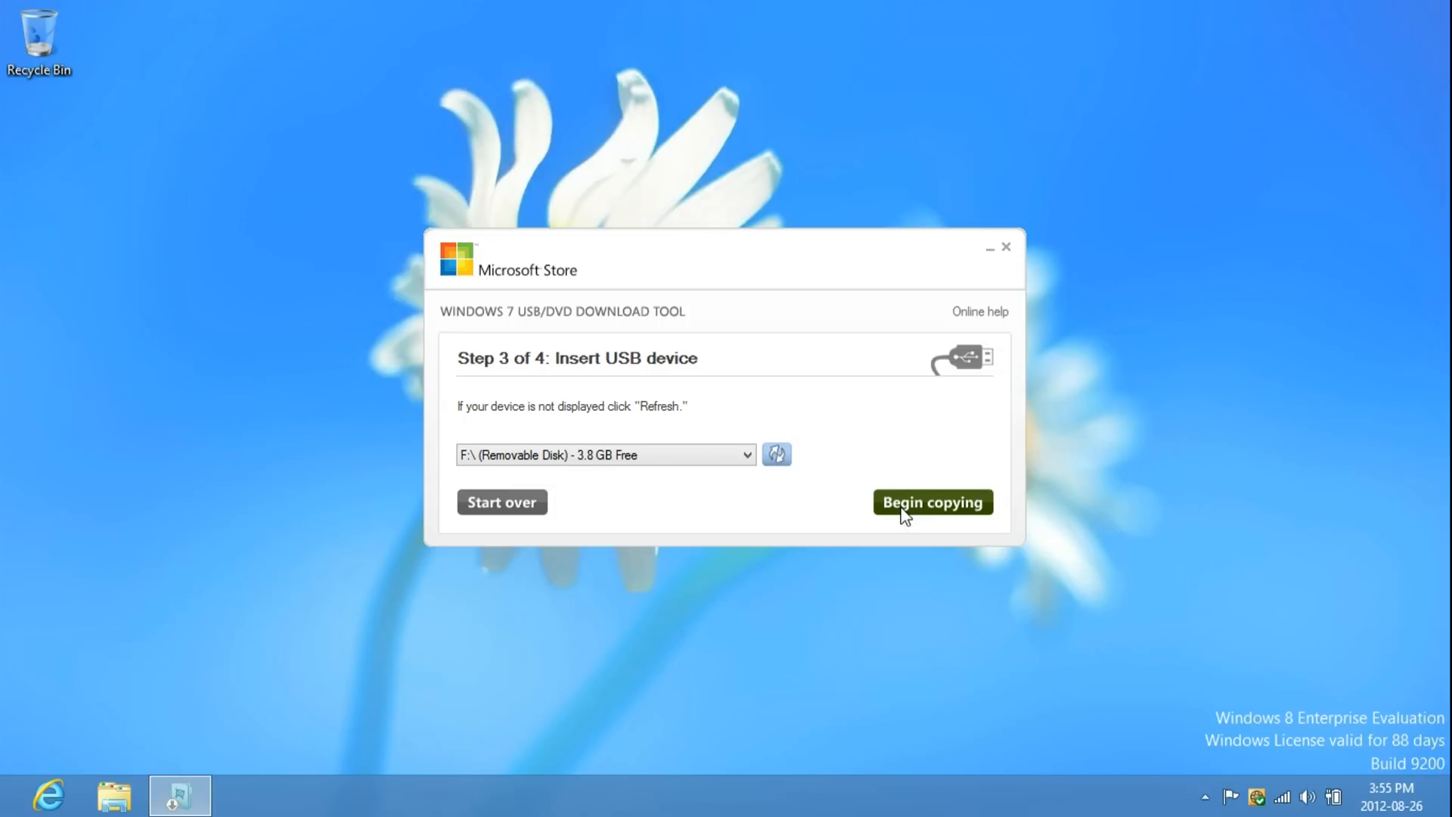
pyautogui.click(932, 501)
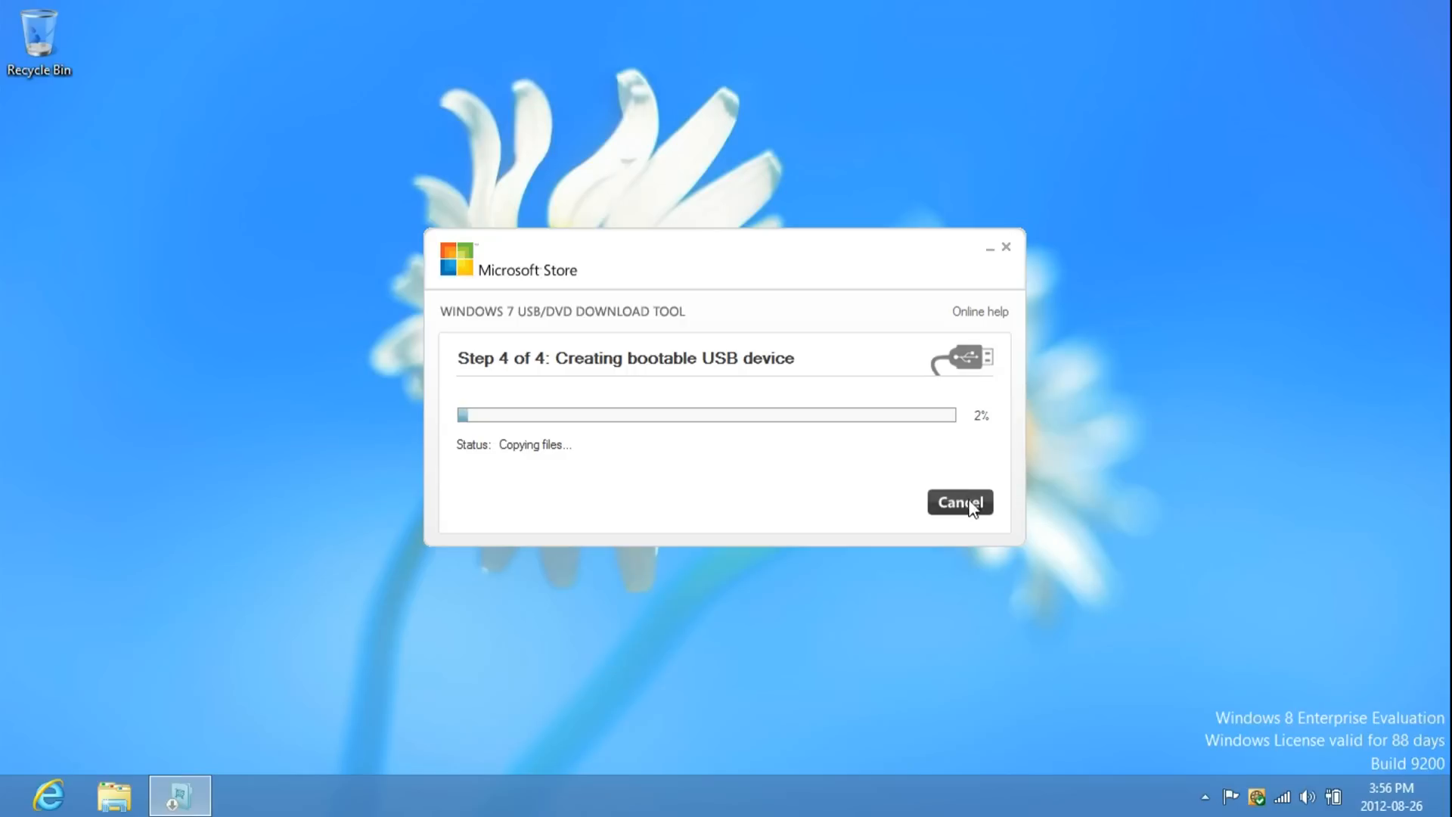
# - Cancel the USB copy, confirm with Yes, and open File Explorer
pyautogui.click(959, 501)
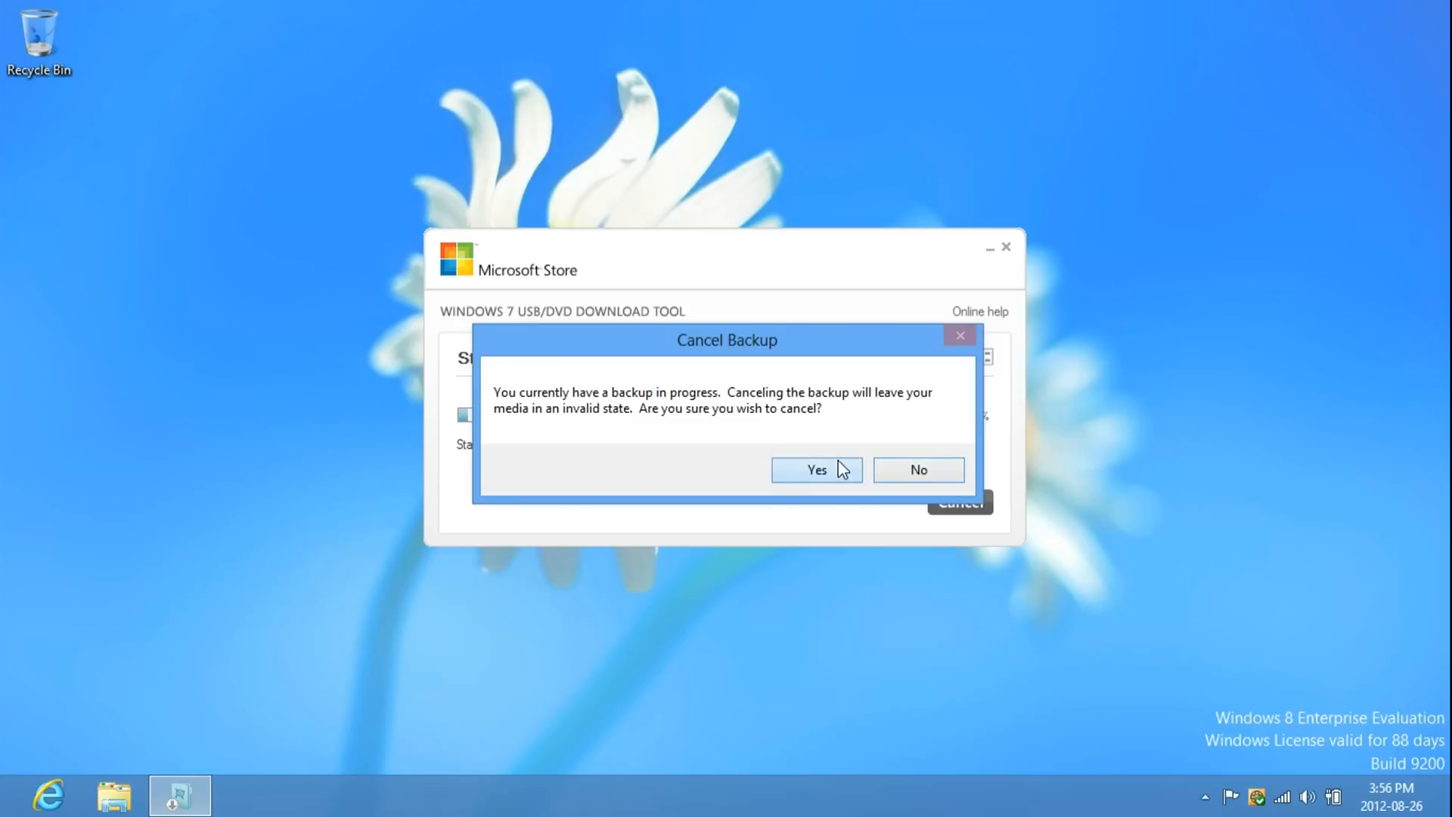
pyautogui.click(817, 470)
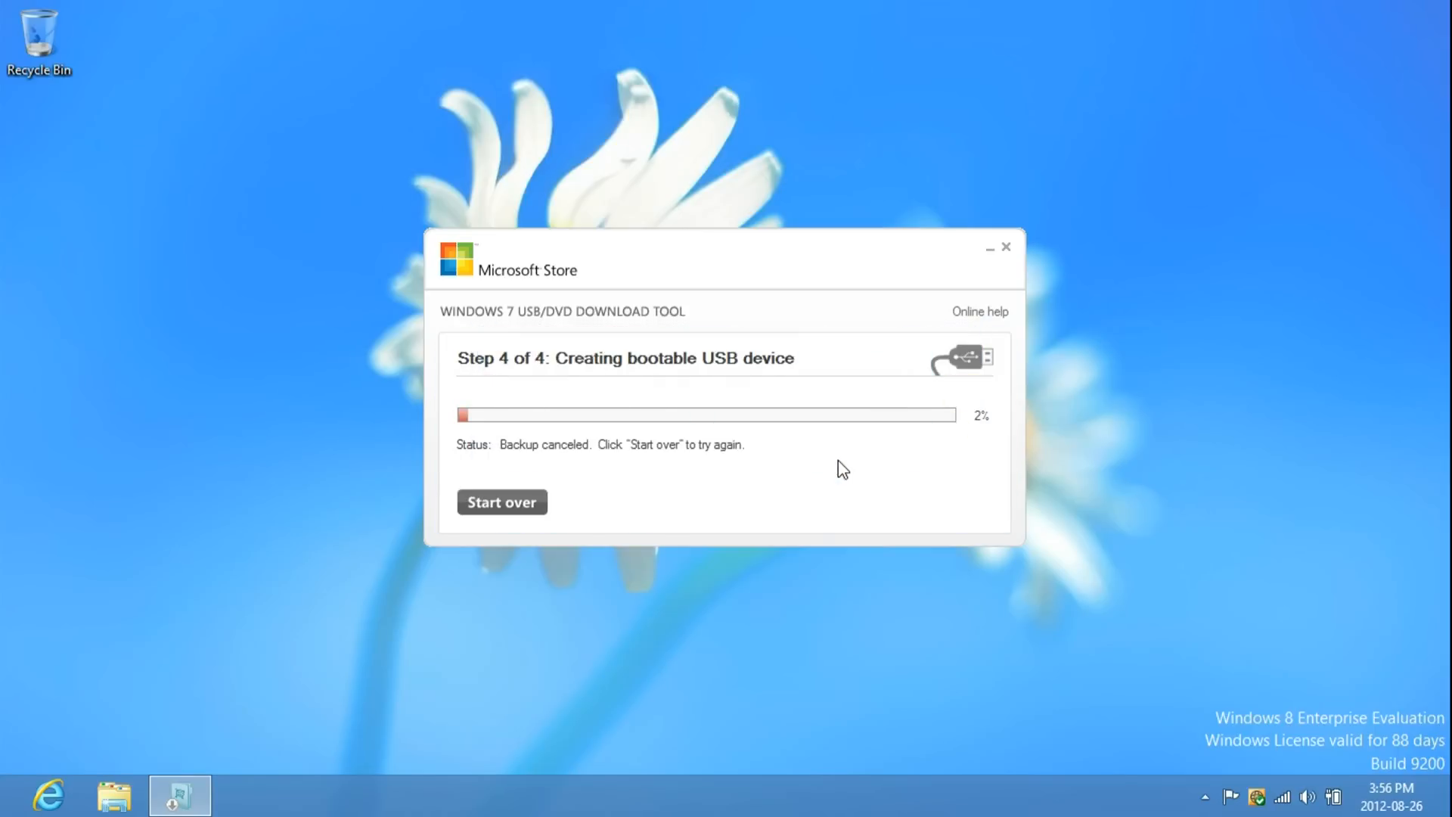
pyautogui.click(502, 503)
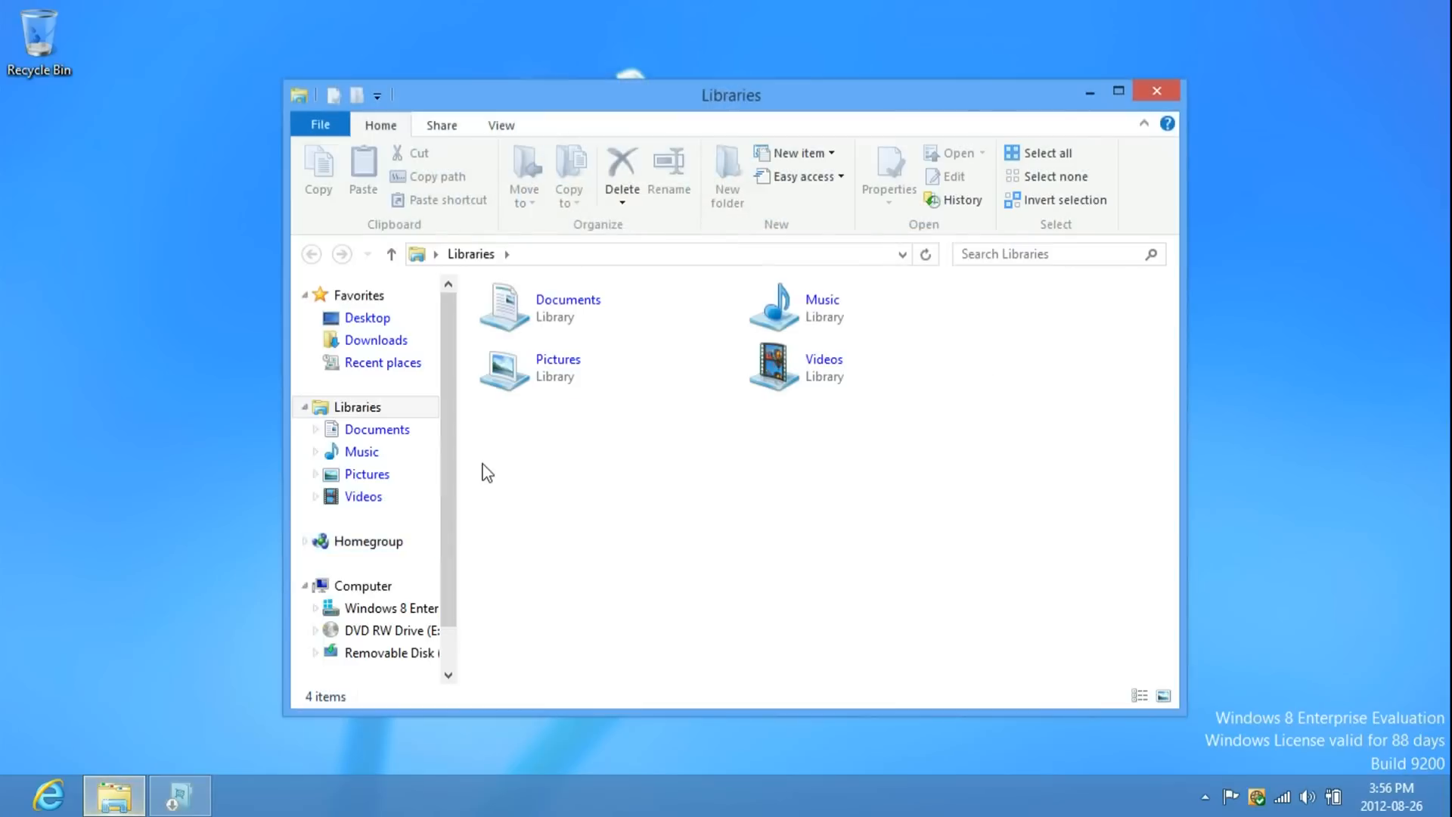
# - View the computer's drives, select DVD RW Drive (E:), then return to the tool
pyautogui.click(363, 586)
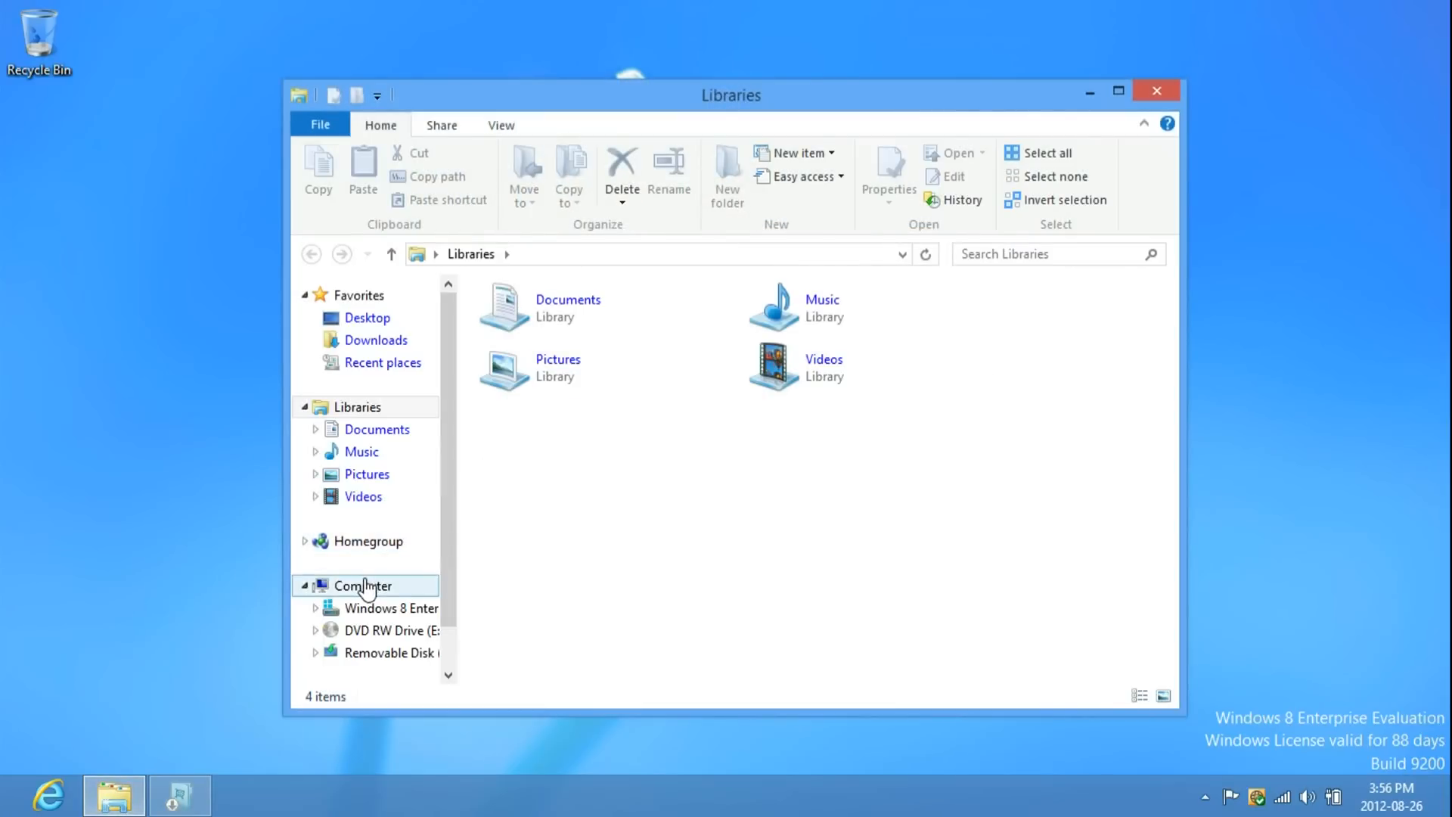
pyautogui.click(362, 585)
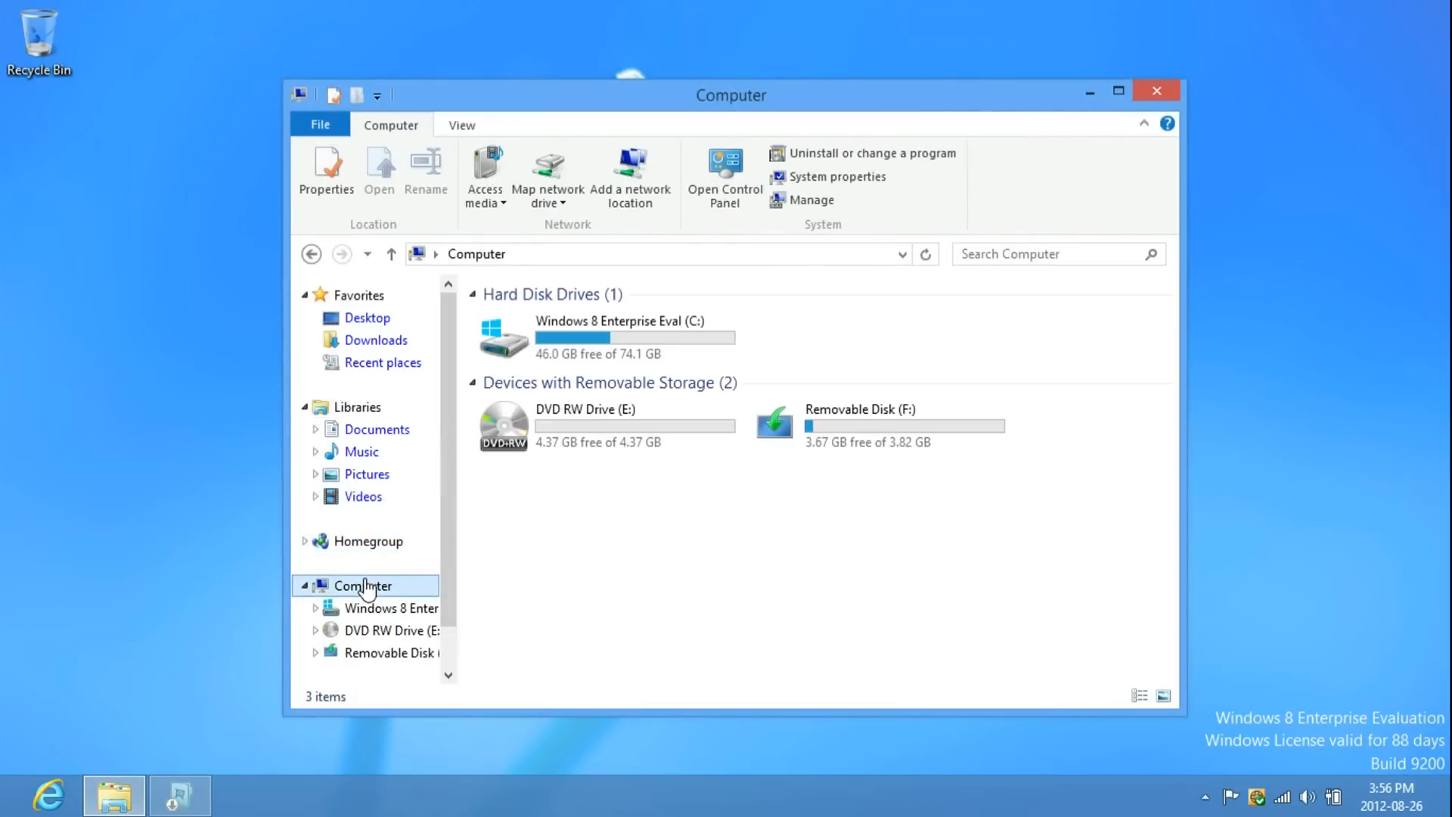
pyautogui.click(606, 425)
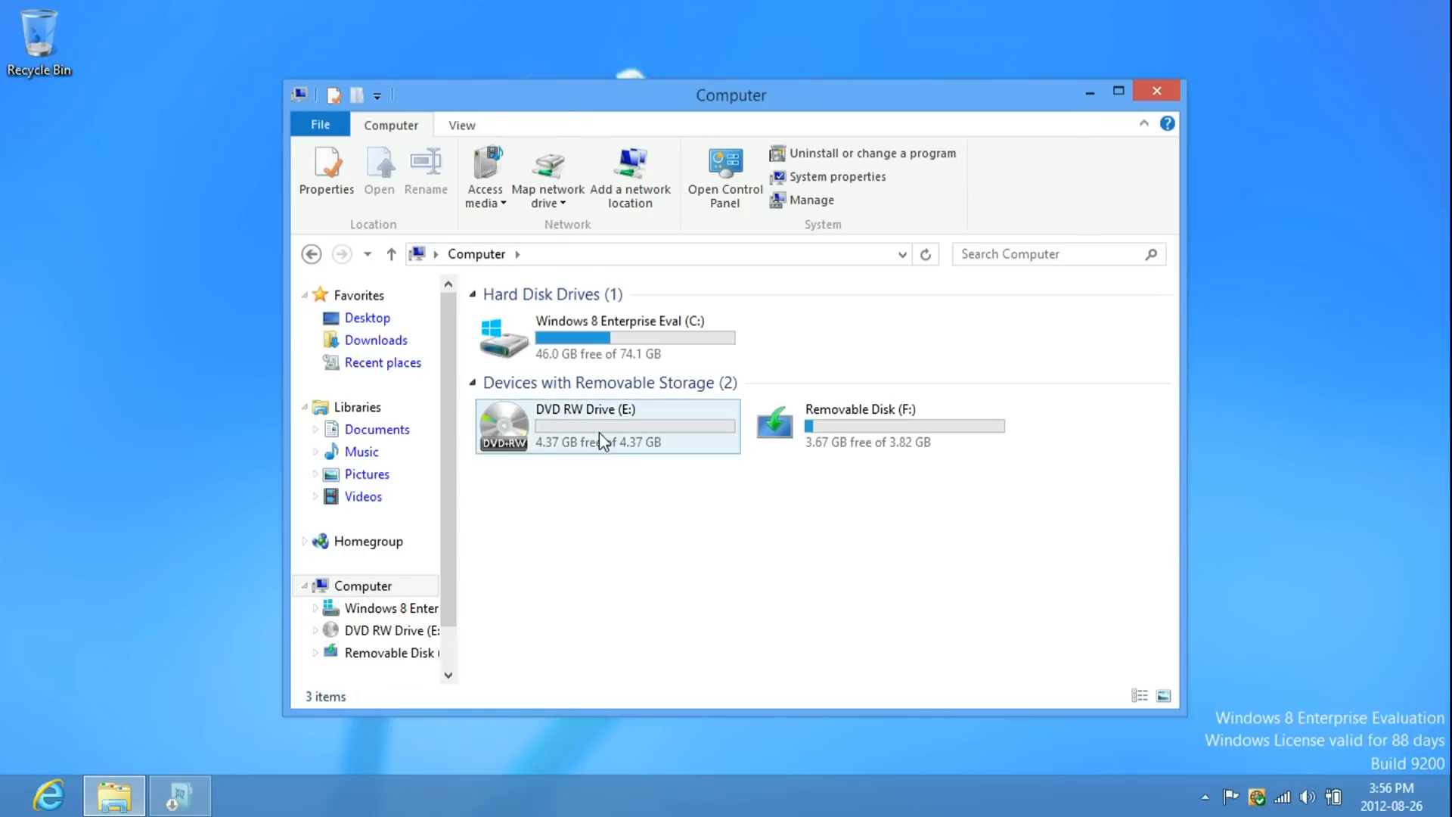
pyautogui.click(607, 425)
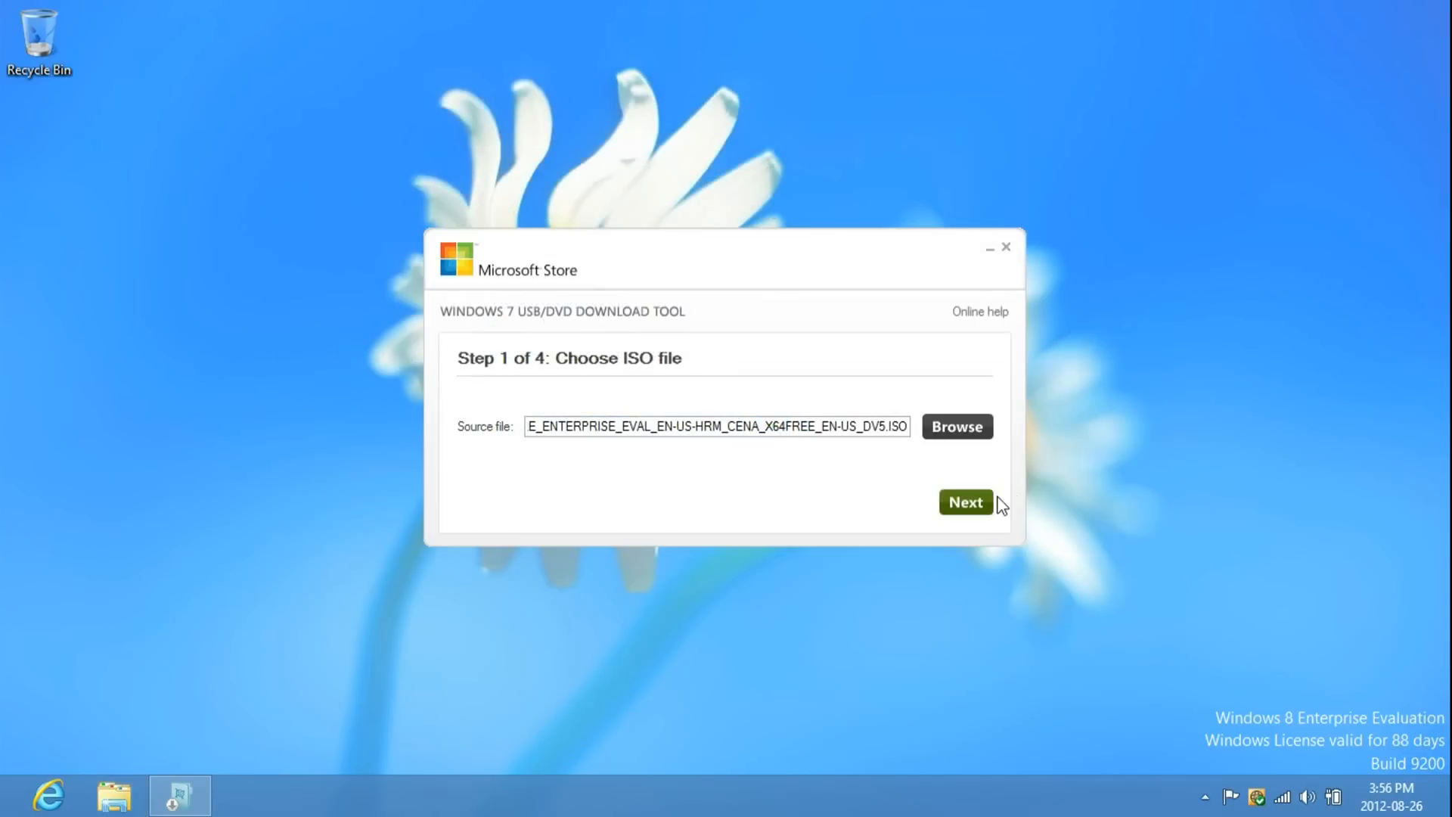
# - Choose DVD as the media type, then restart the wizard
pyautogui.click(965, 502)
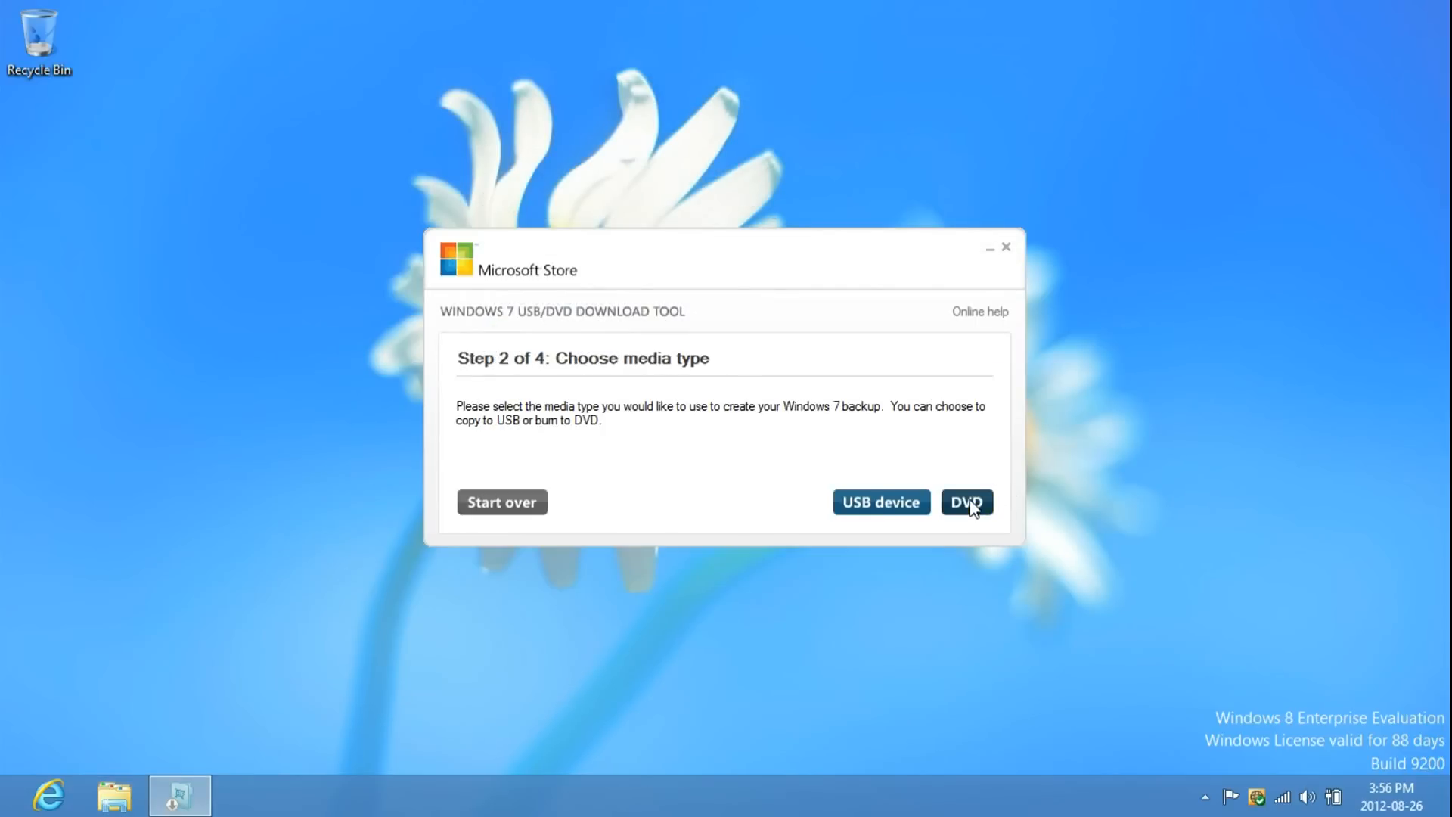
pyautogui.click(966, 502)
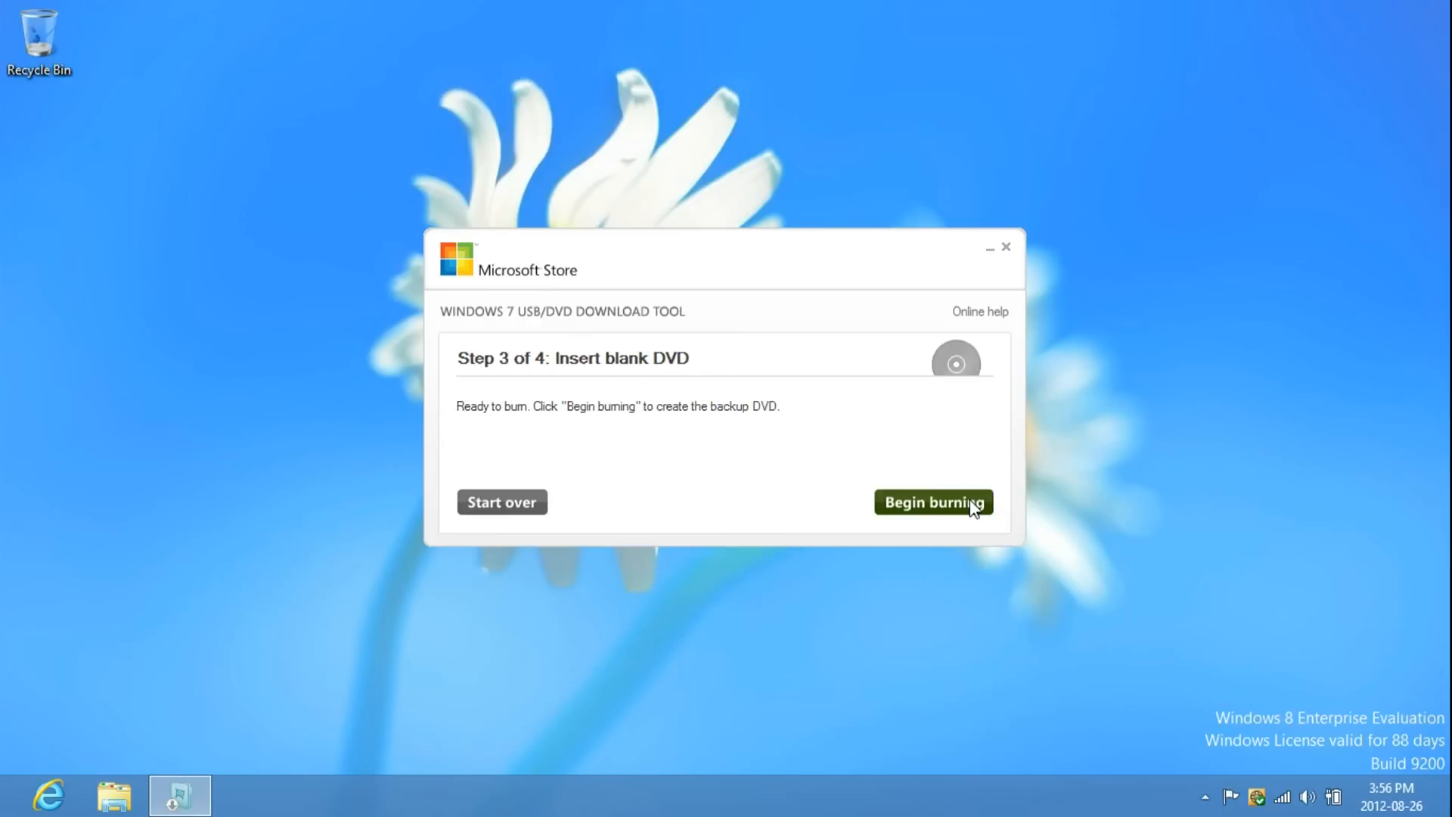
pyautogui.moveTo(842, 486)
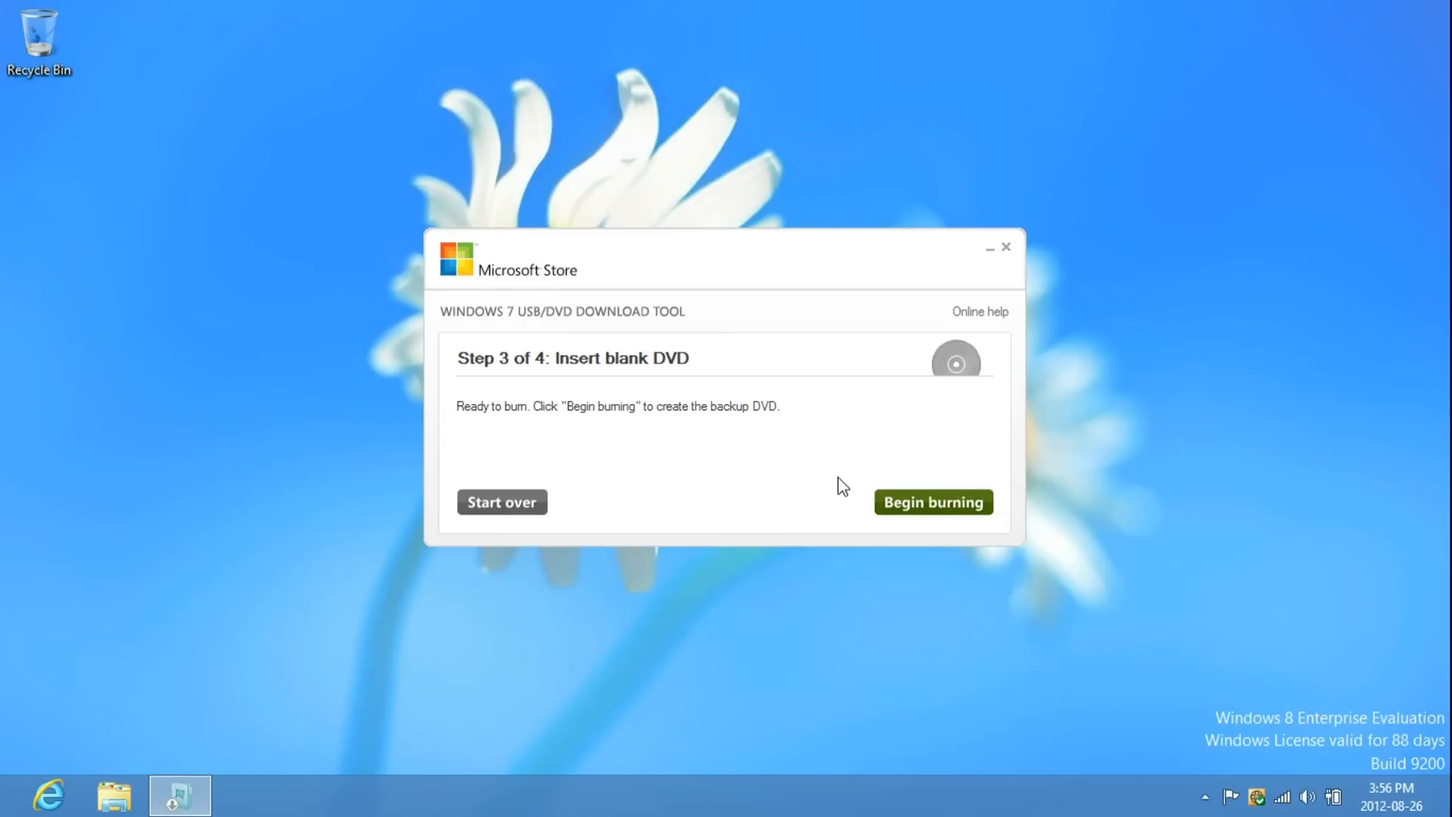
pyautogui.moveTo(714, 535)
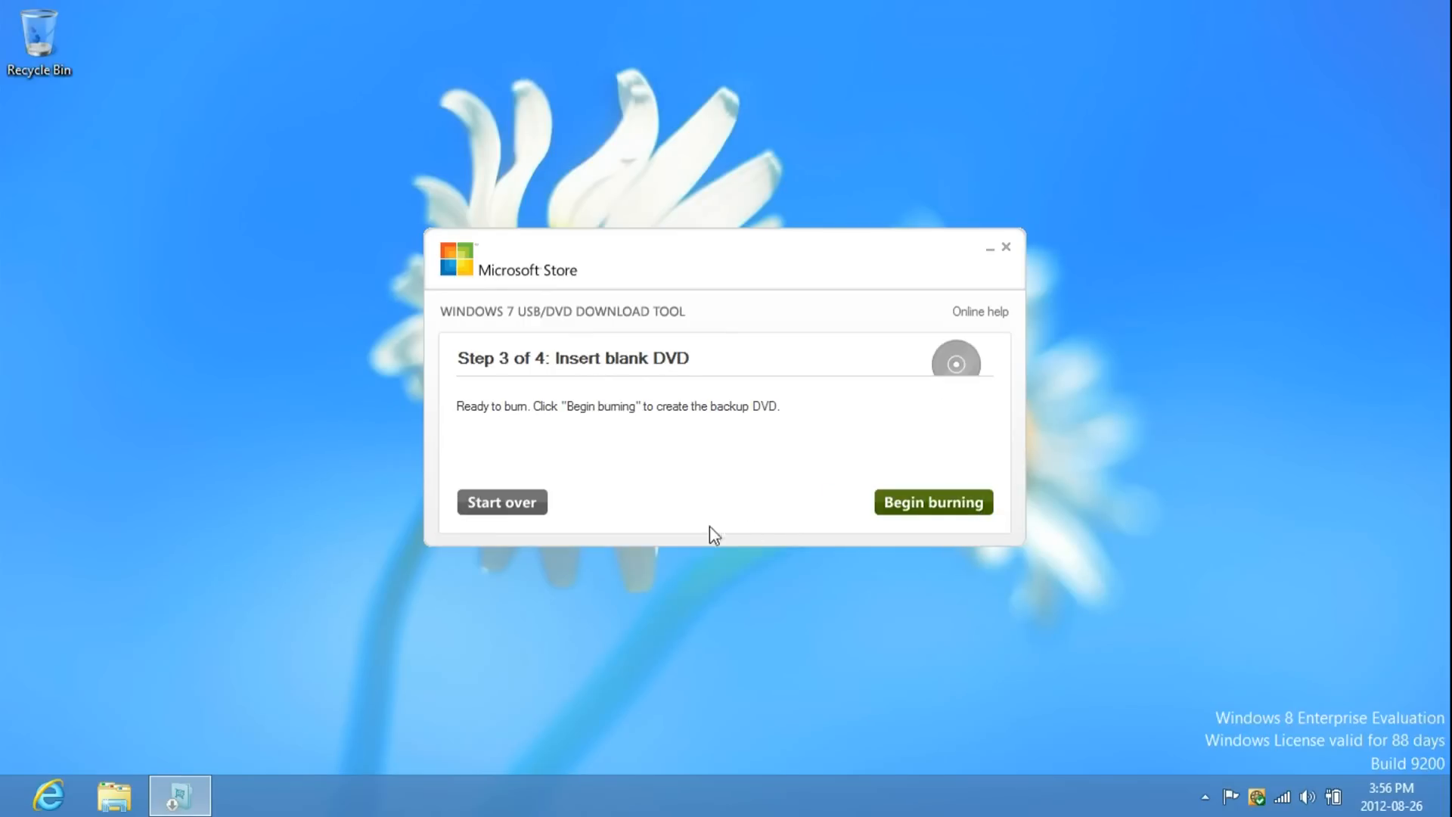
pyautogui.click(502, 500)
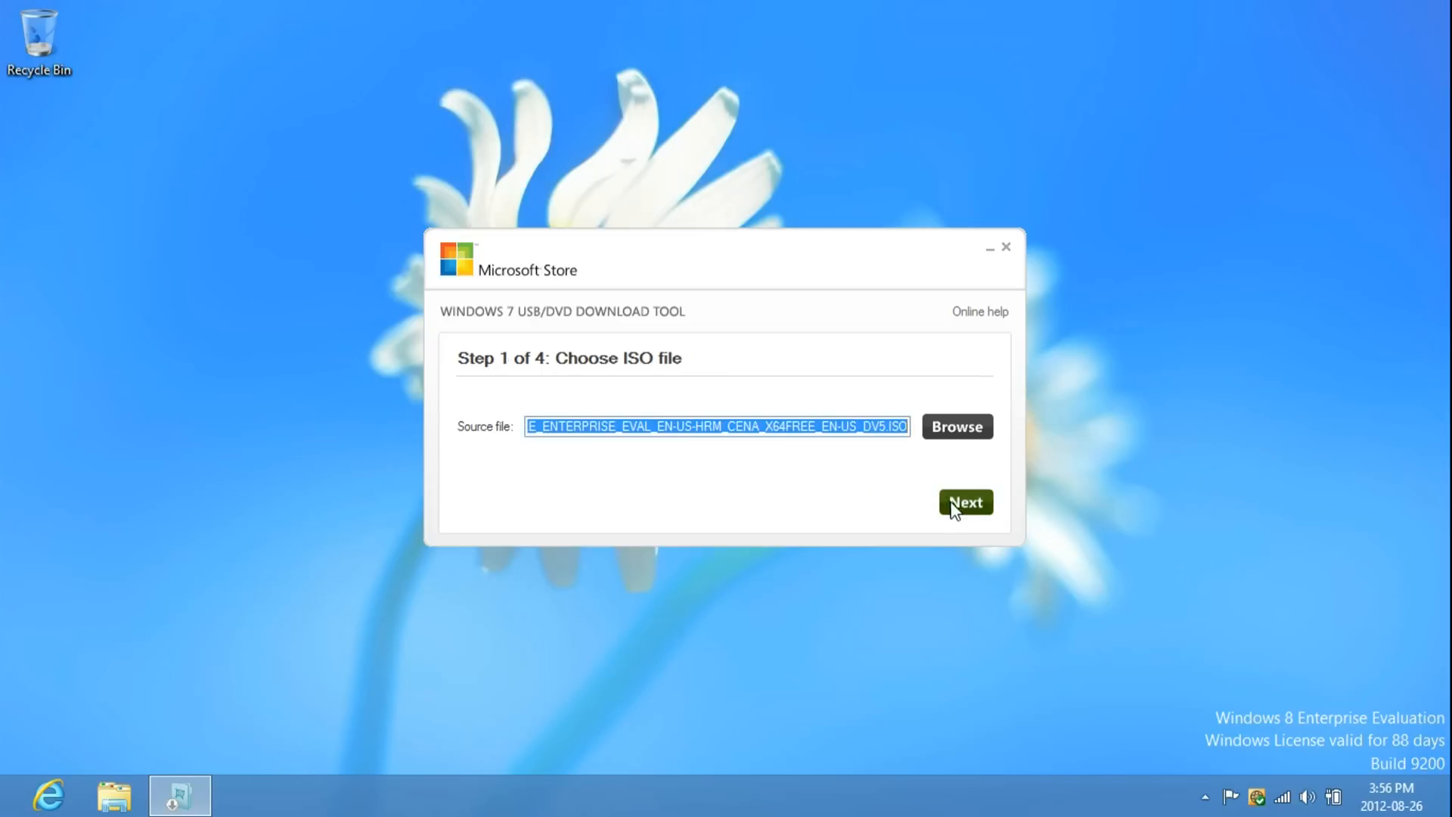
# - Pick DVD again with the same ISO and recheck the inserted blank disc
pyautogui.click(965, 502)
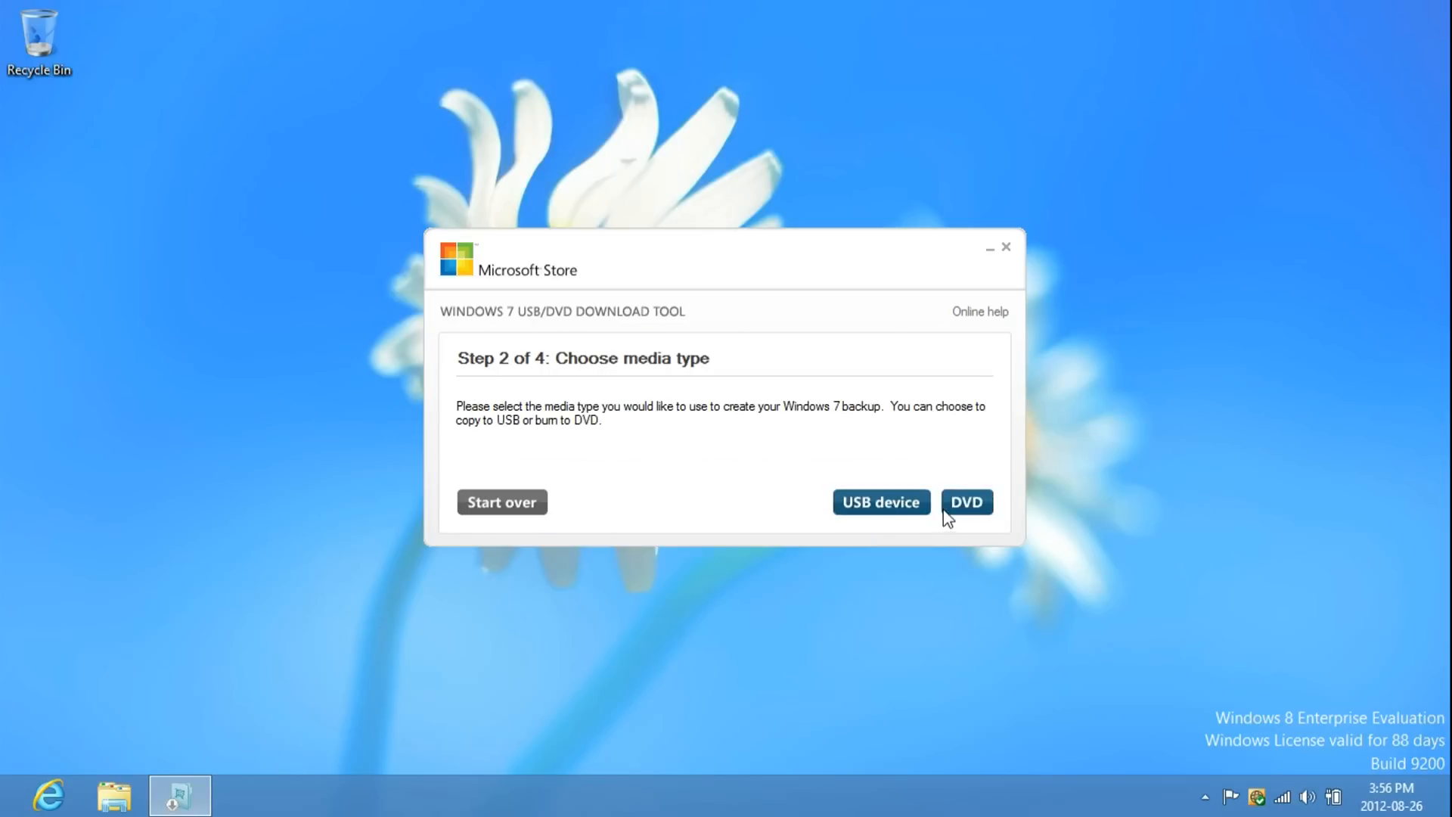
pyautogui.click(966, 502)
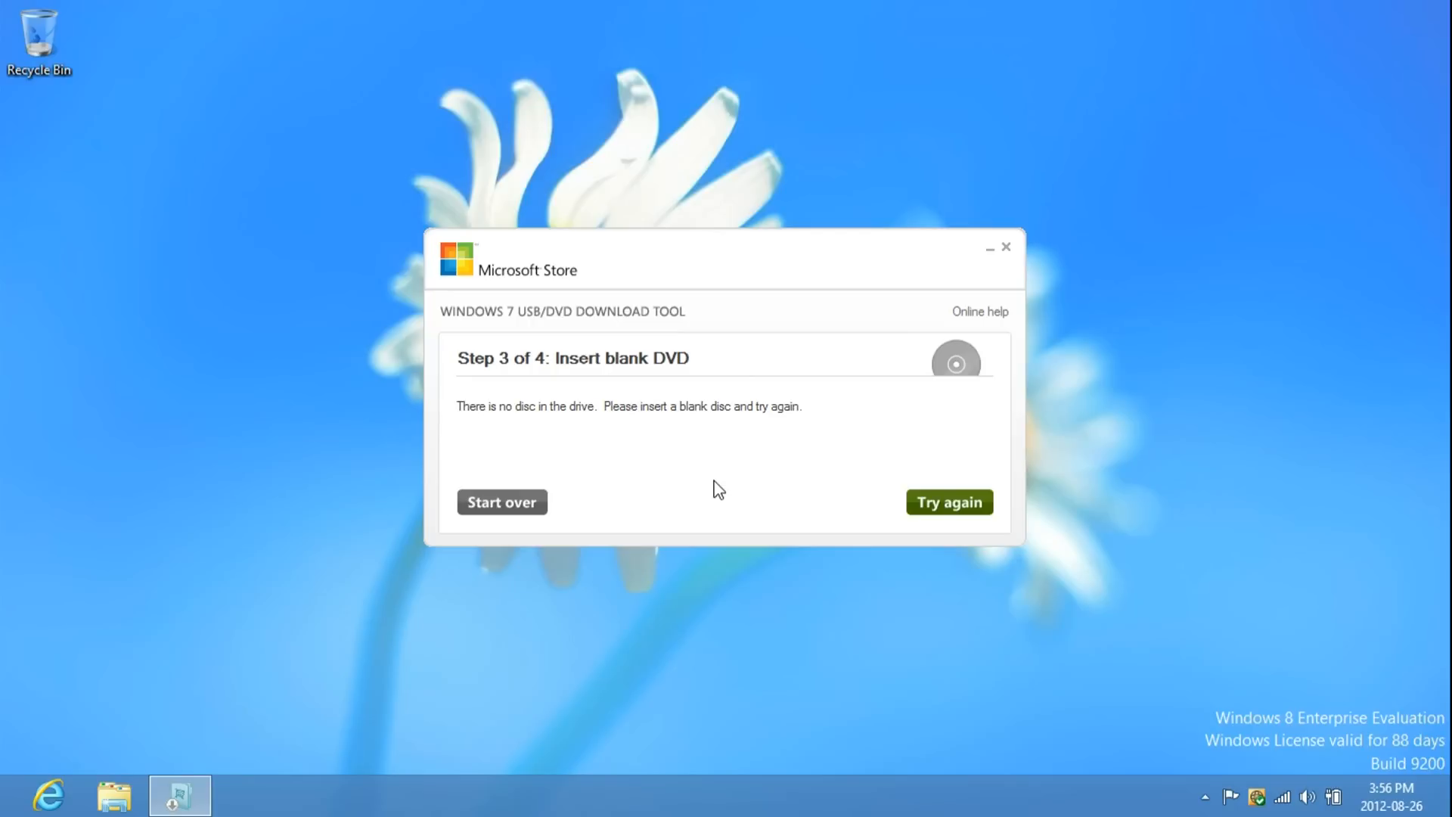
pyautogui.moveTo(735, 497)
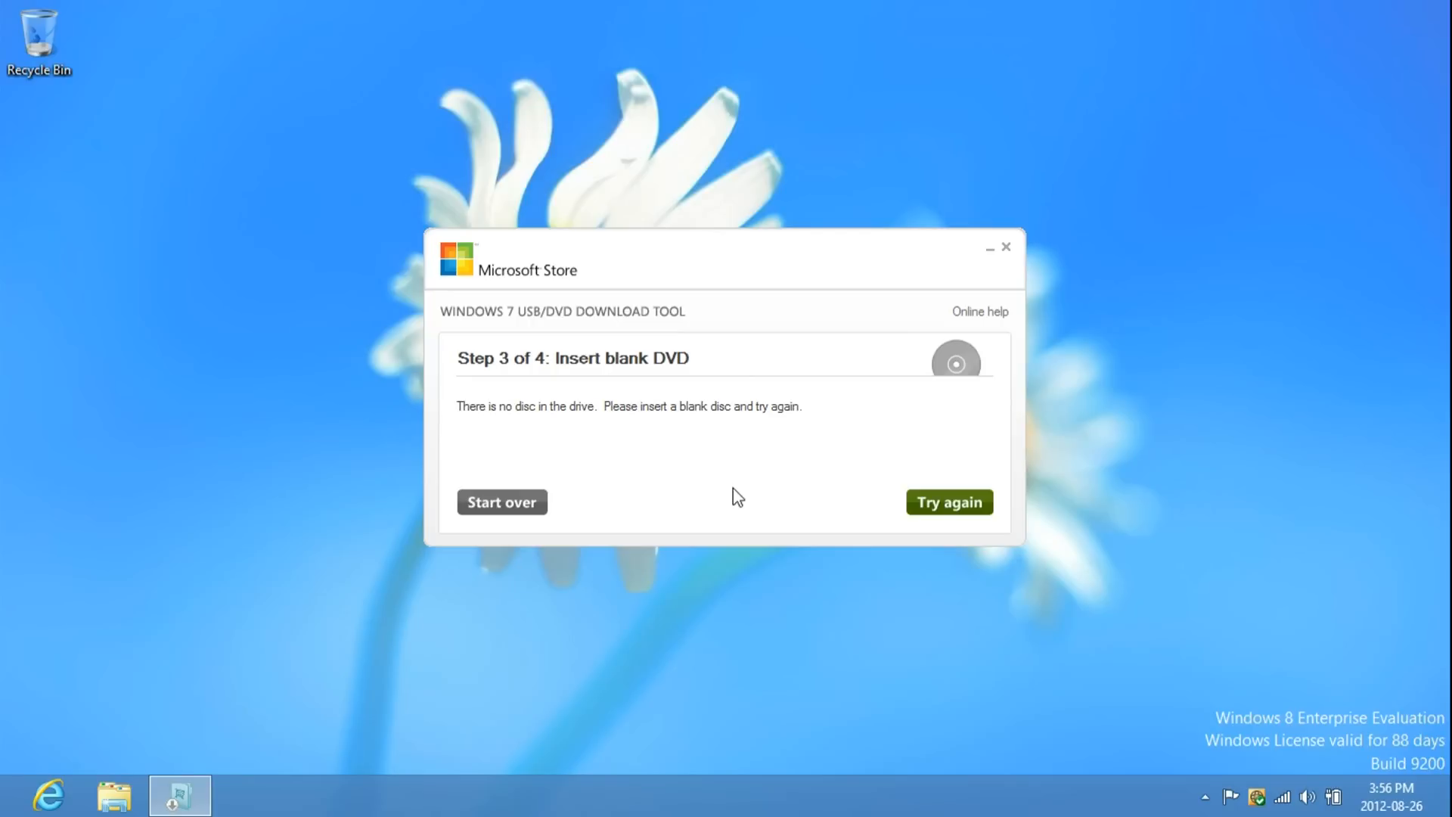
pyautogui.moveTo(949, 511)
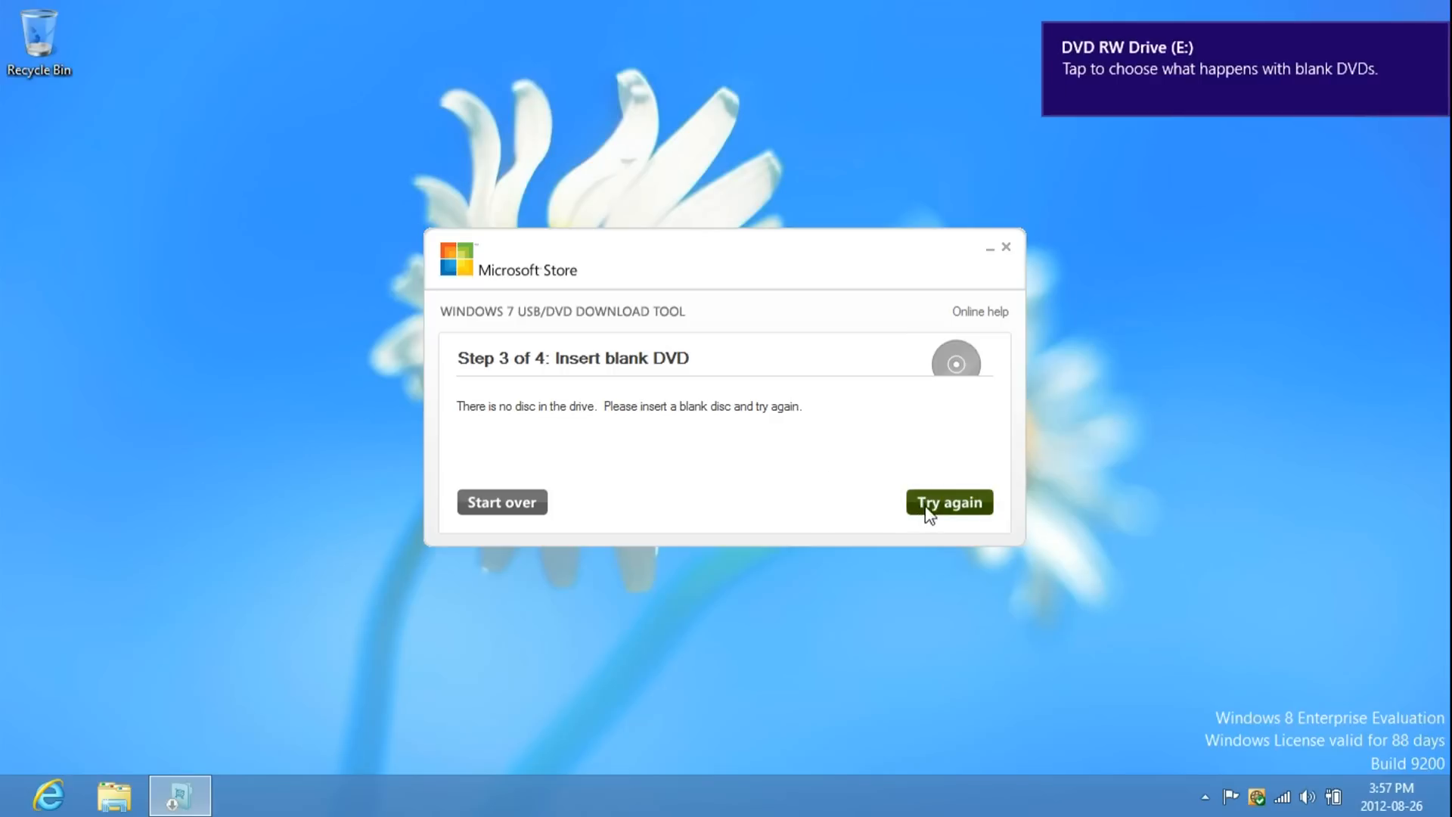
pyautogui.click(948, 501)
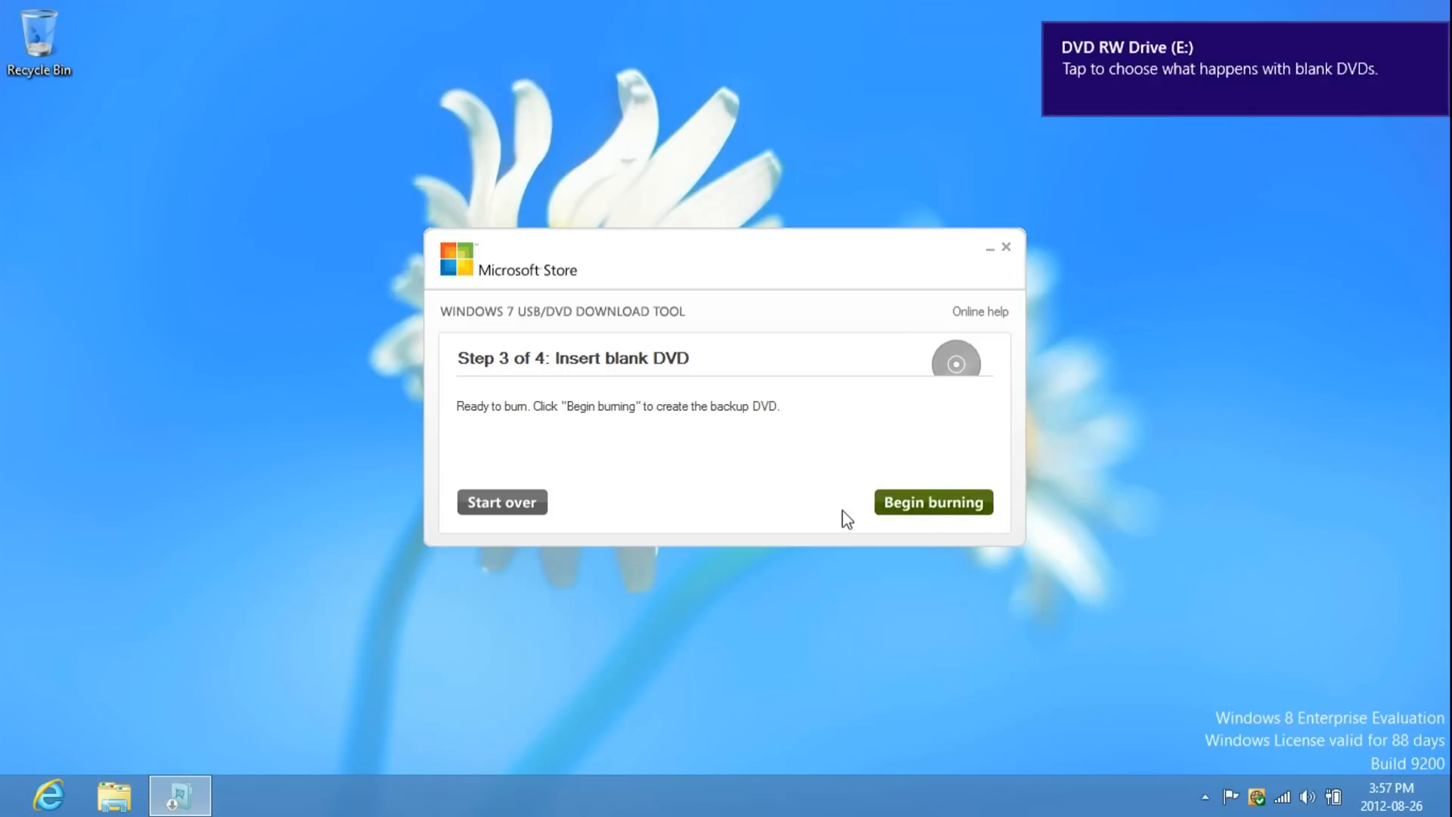